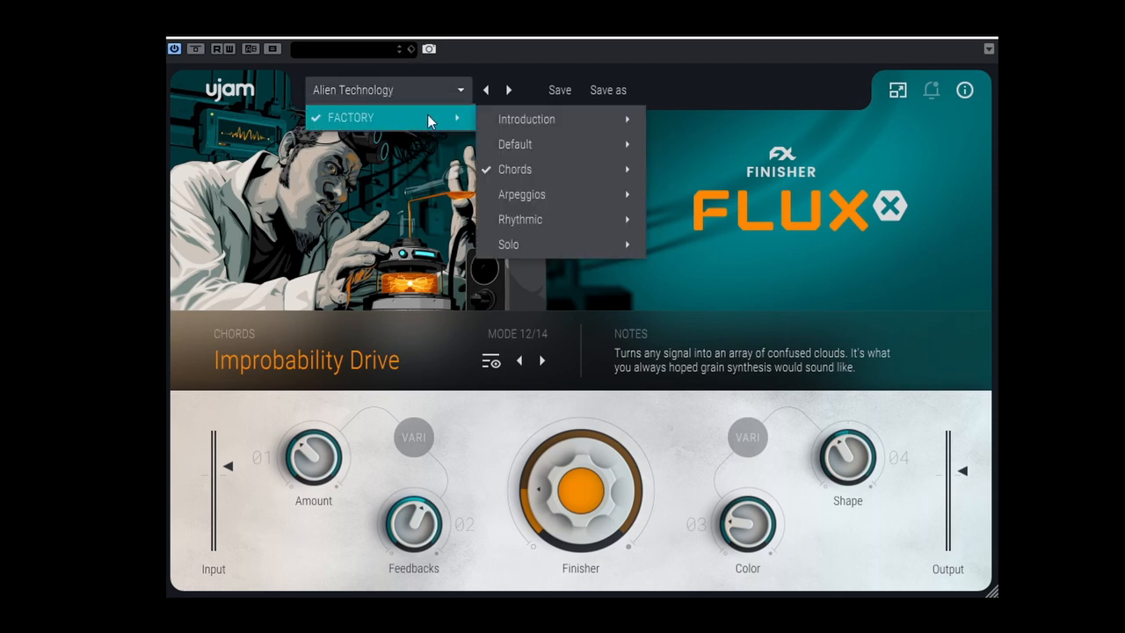
mouse_move(527, 120)
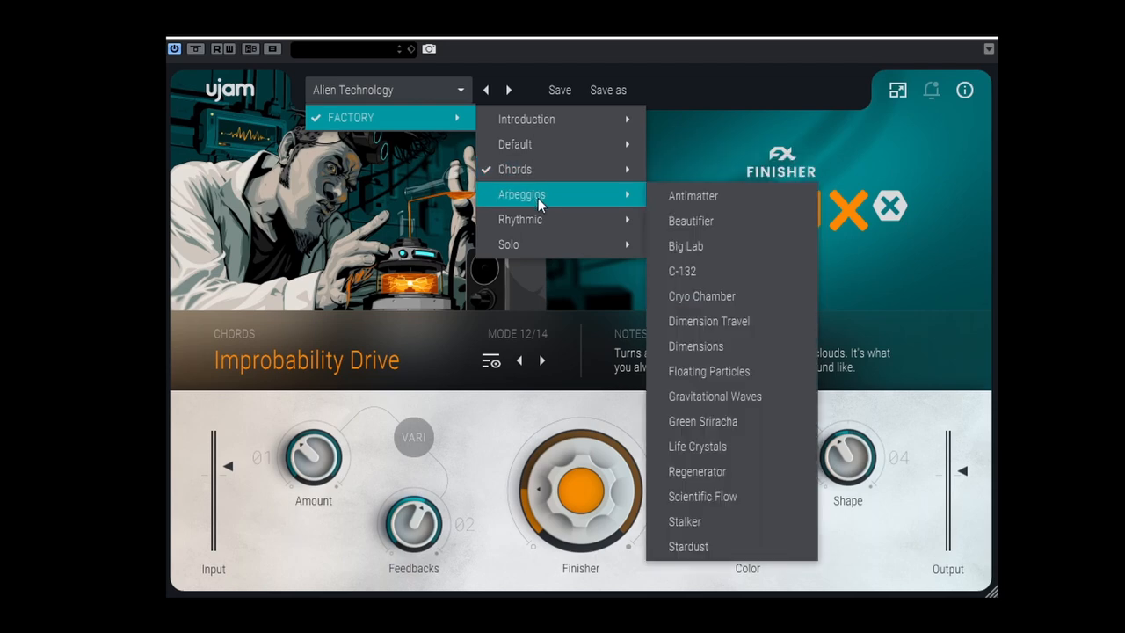
mouse_move(508, 244)
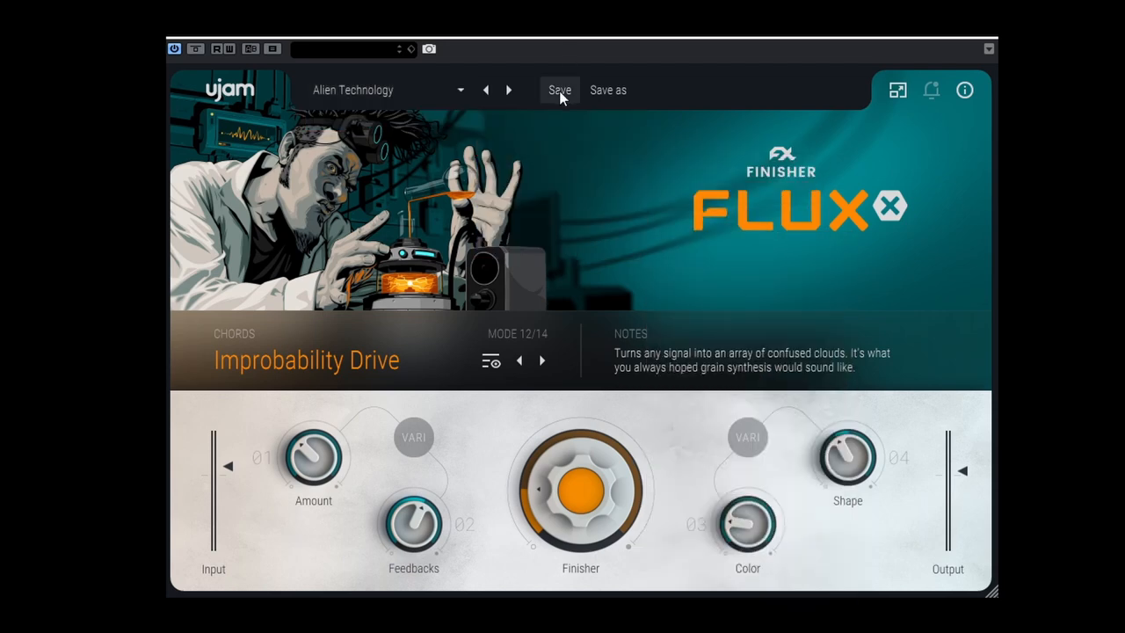
mouse_move(689, 95)
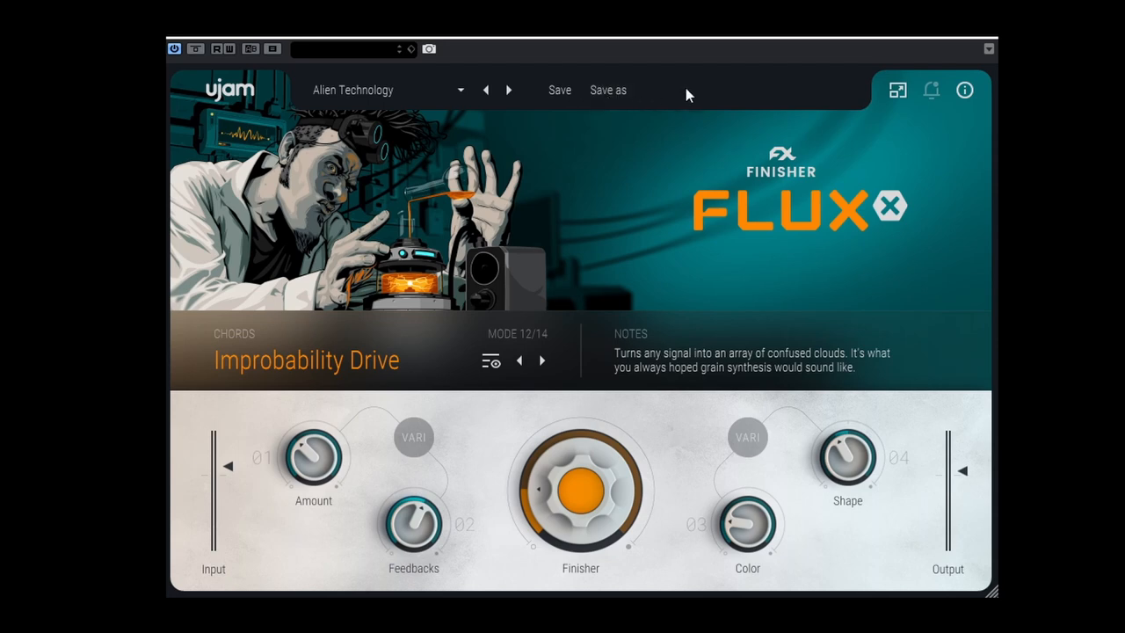
left_click(963, 89)
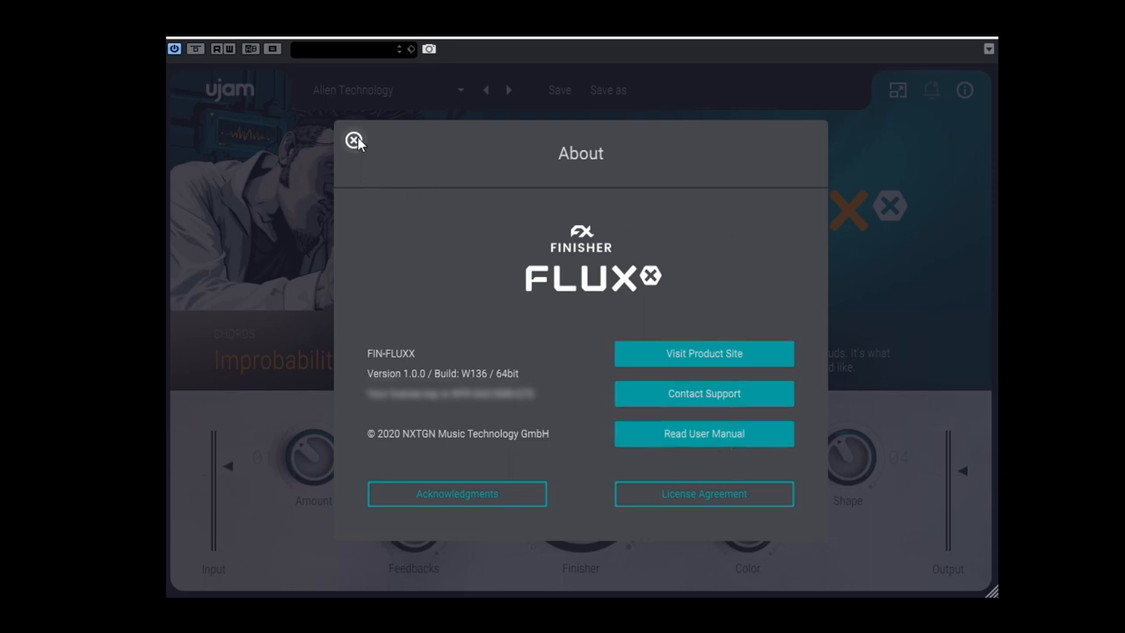
left_click(355, 140)
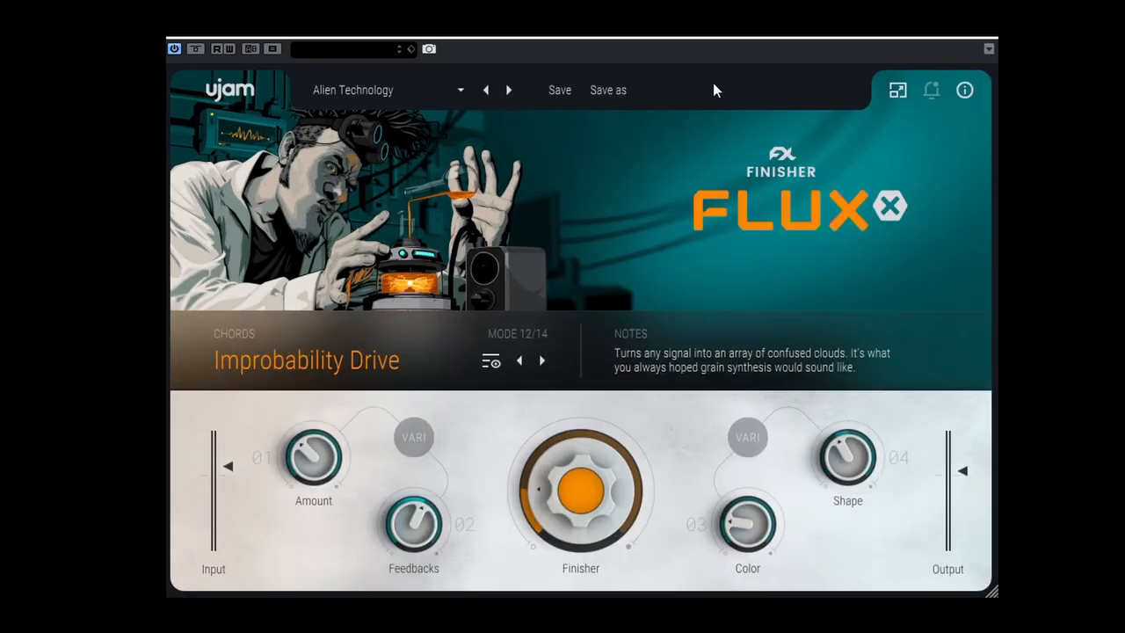
mouse_move(988, 591)
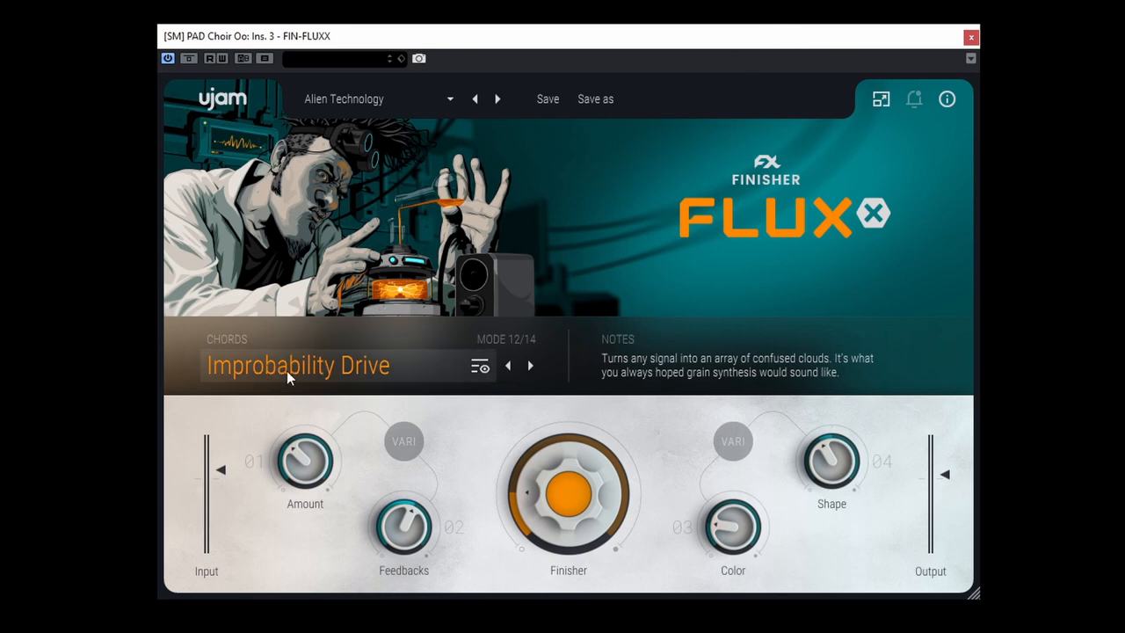
Browse the mode list, glancing at the Rhythmic modes before returning to Chords.
left_click(295, 365)
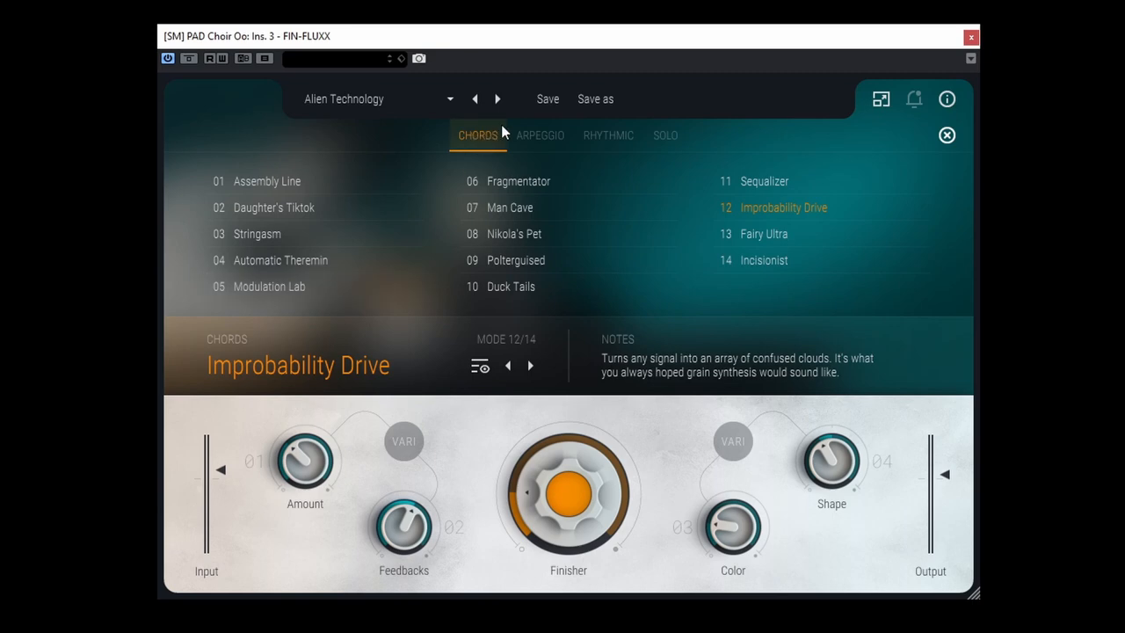
mouse_move(608, 134)
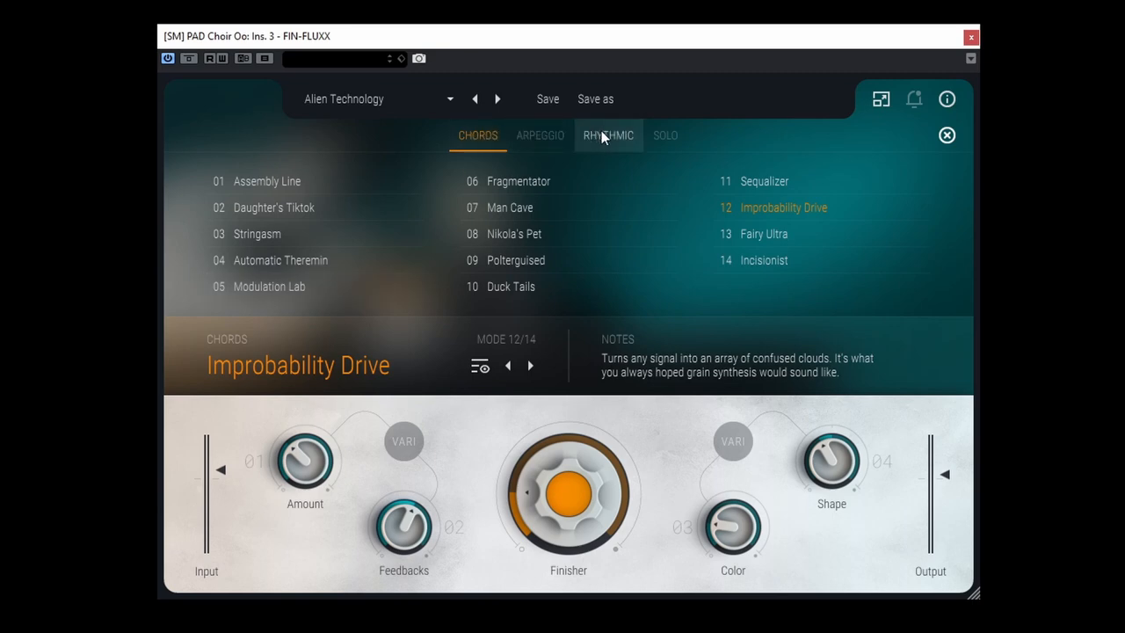
left_click(608, 134)
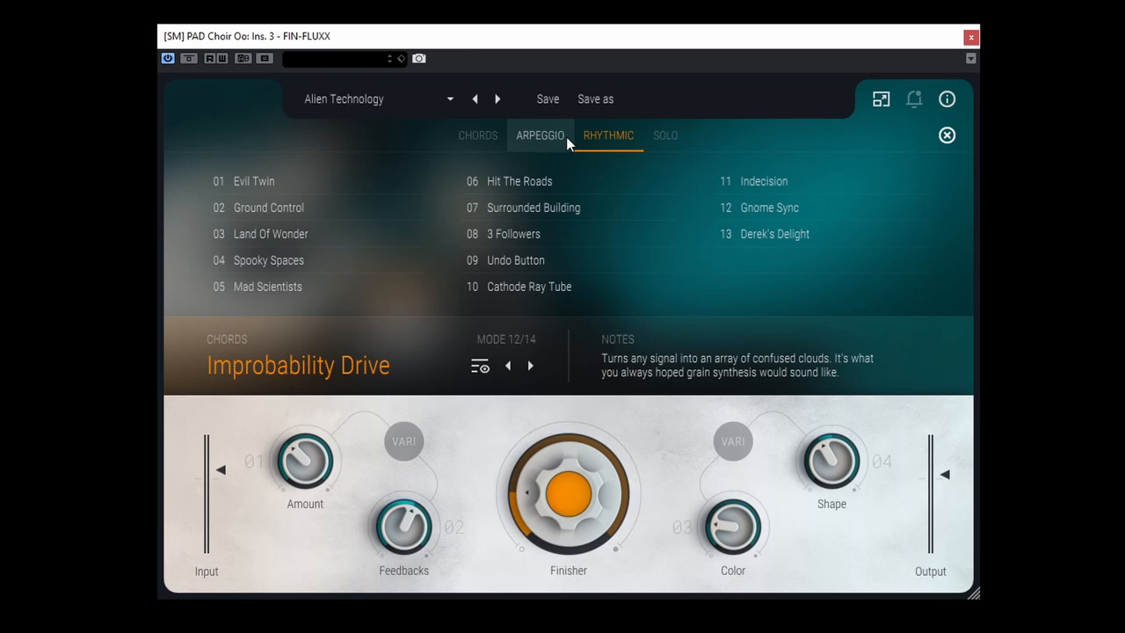
left_click(478, 135)
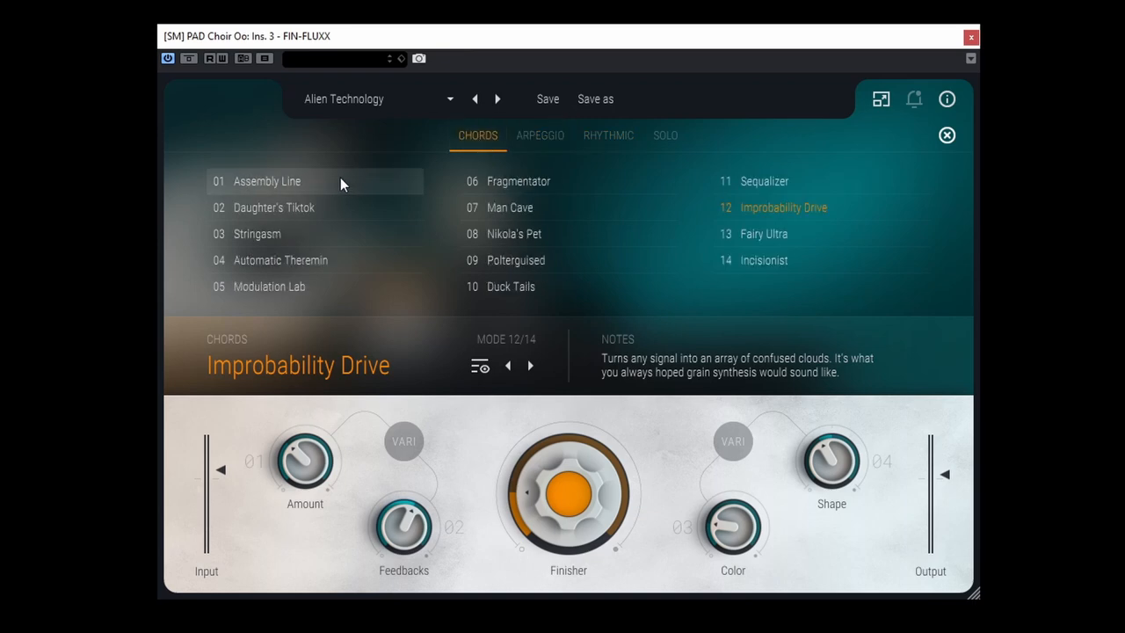
Audition Assembly Line, then load the Daughter's Tiktok chords mode.
left_click(268, 181)
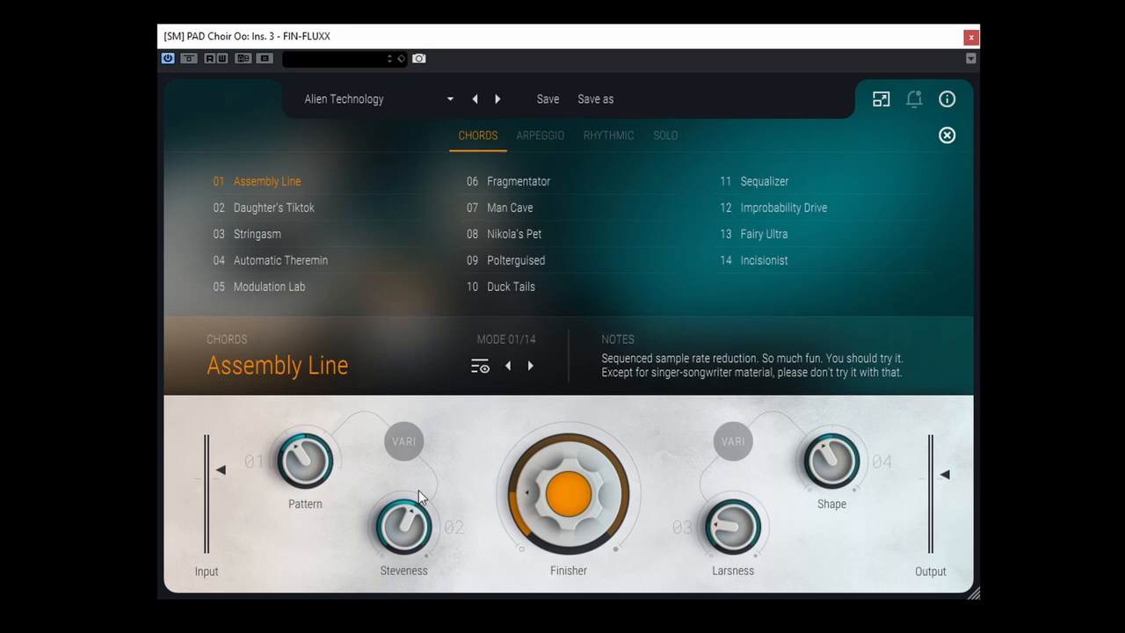
mouse_move(703, 482)
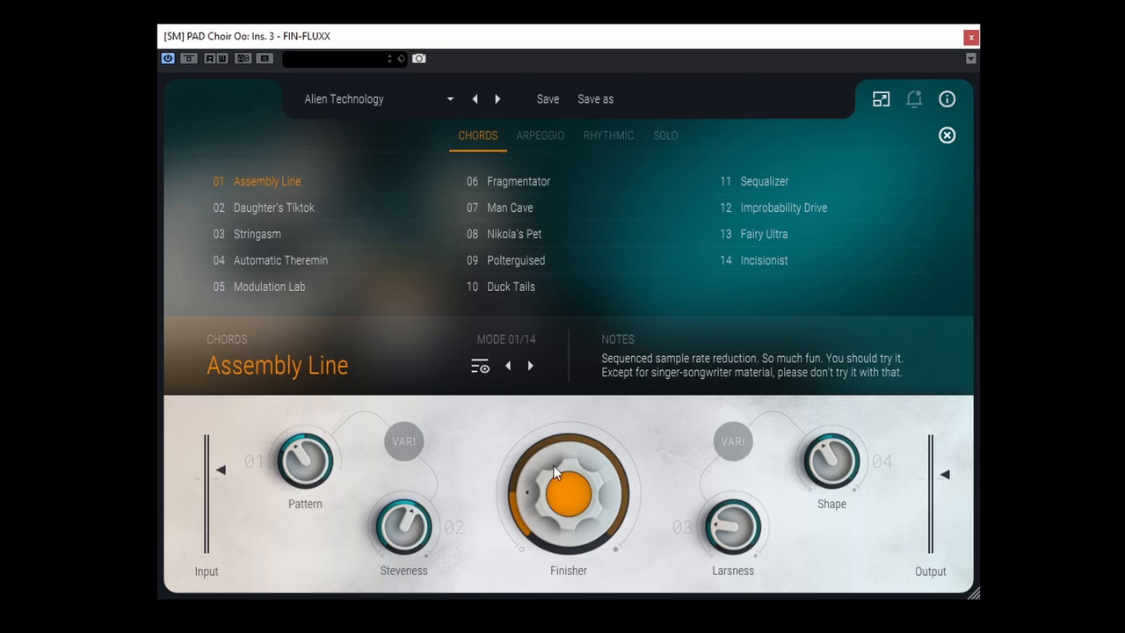
mouse_move(613, 345)
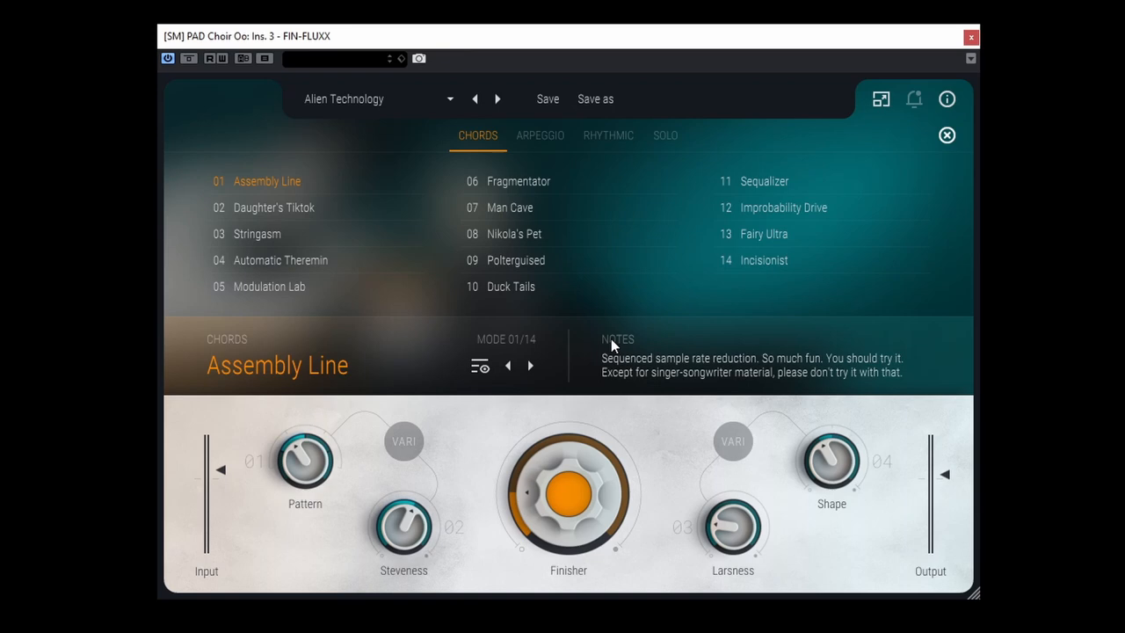
left_click(274, 208)
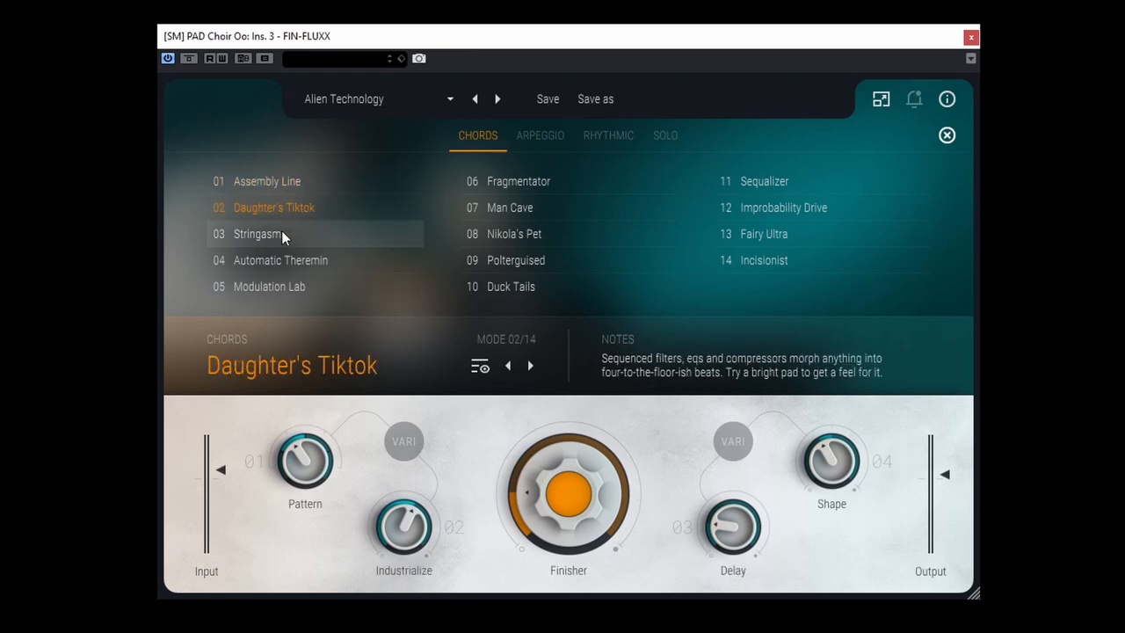
Load the Stringasm chords mode and fine-tune its Shape amount around 41.
left_click(257, 234)
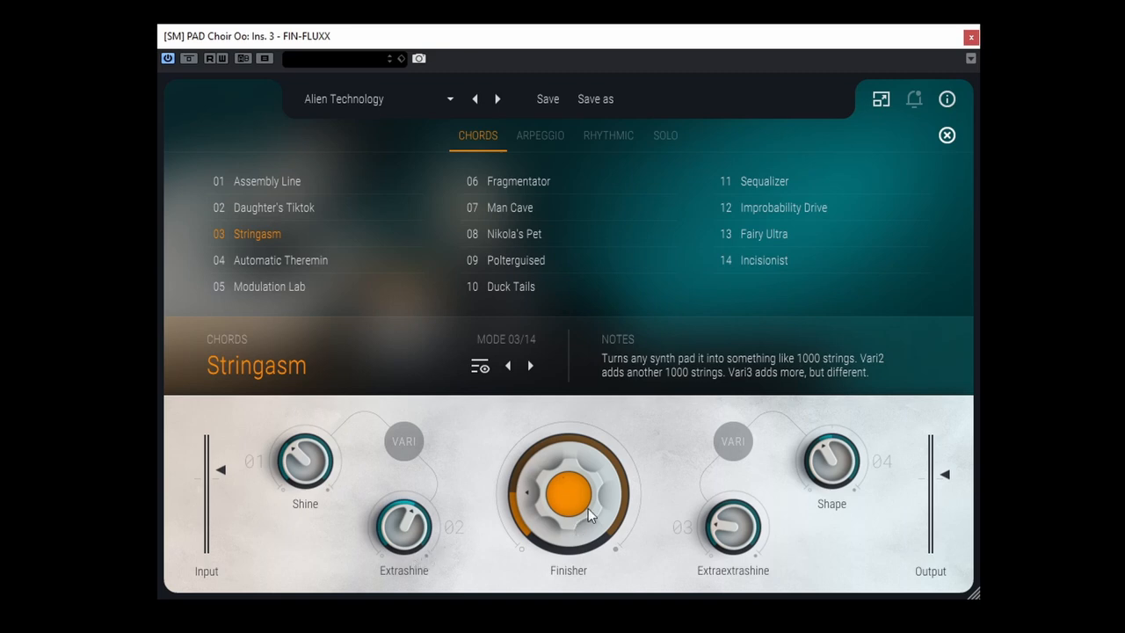
mouse_move(582, 506)
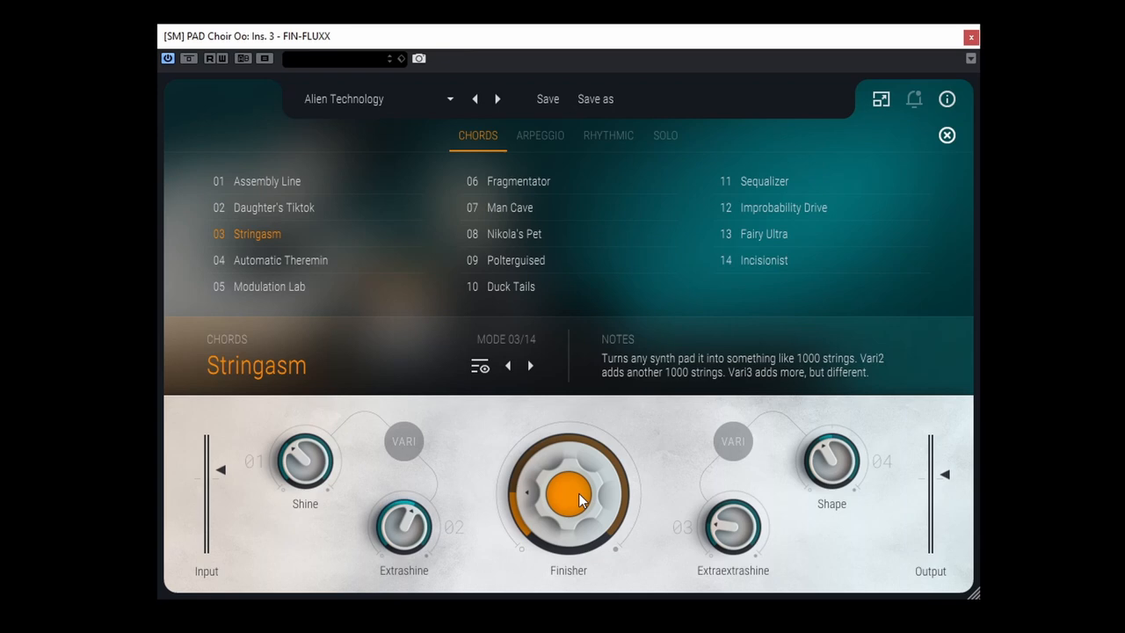
mouse_move(703, 582)
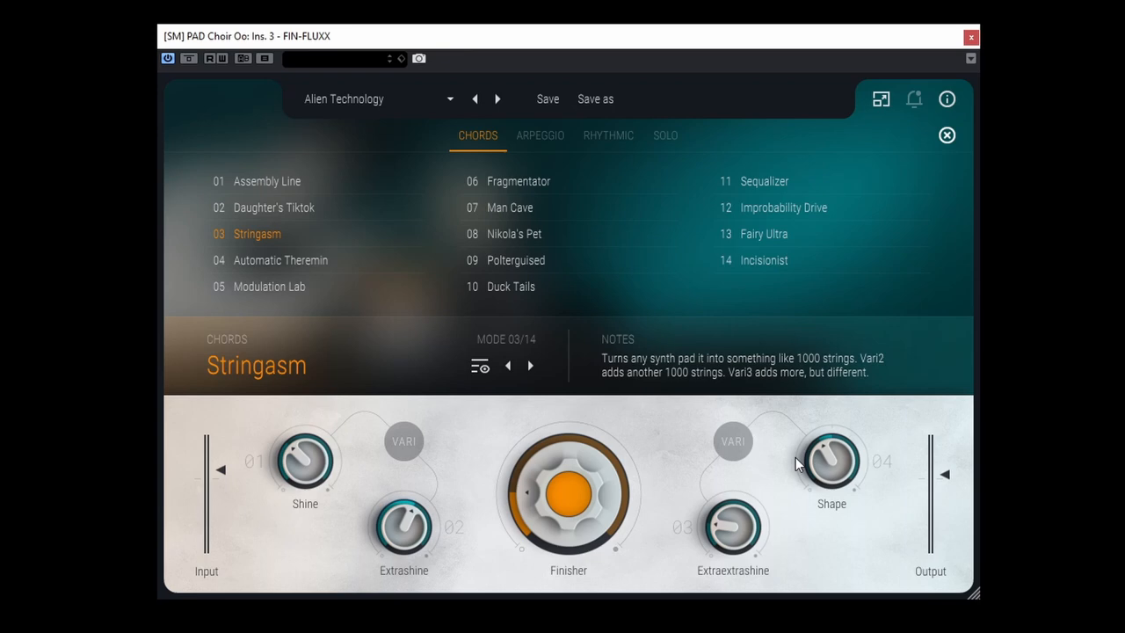
left_click_drag(830, 457, 833, 464)
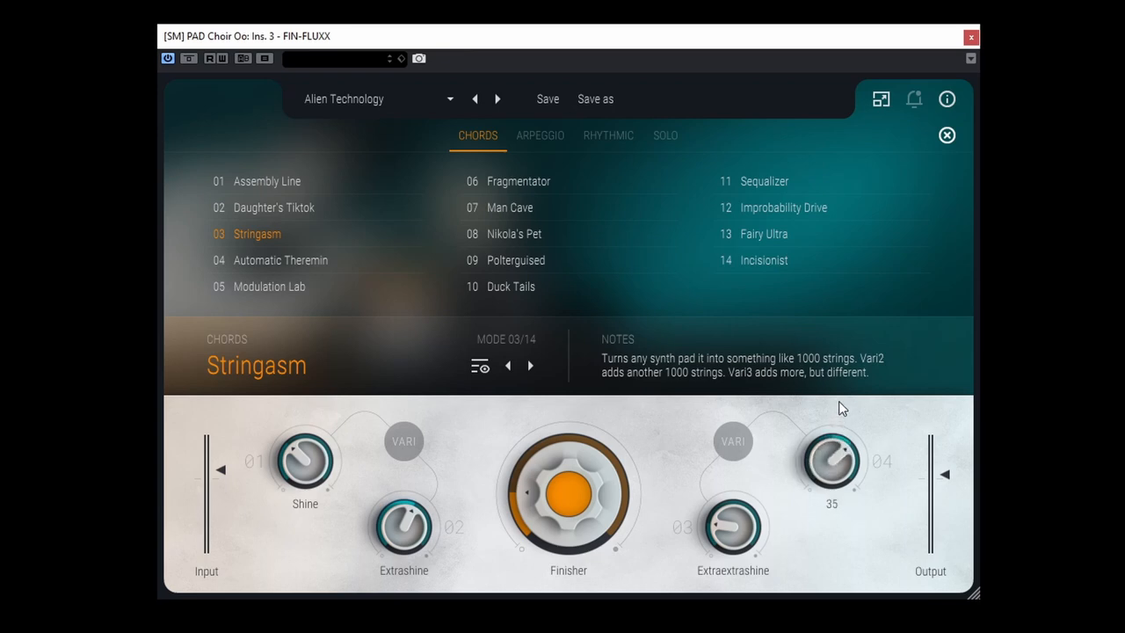
left_click_drag(830, 461, 829, 440)
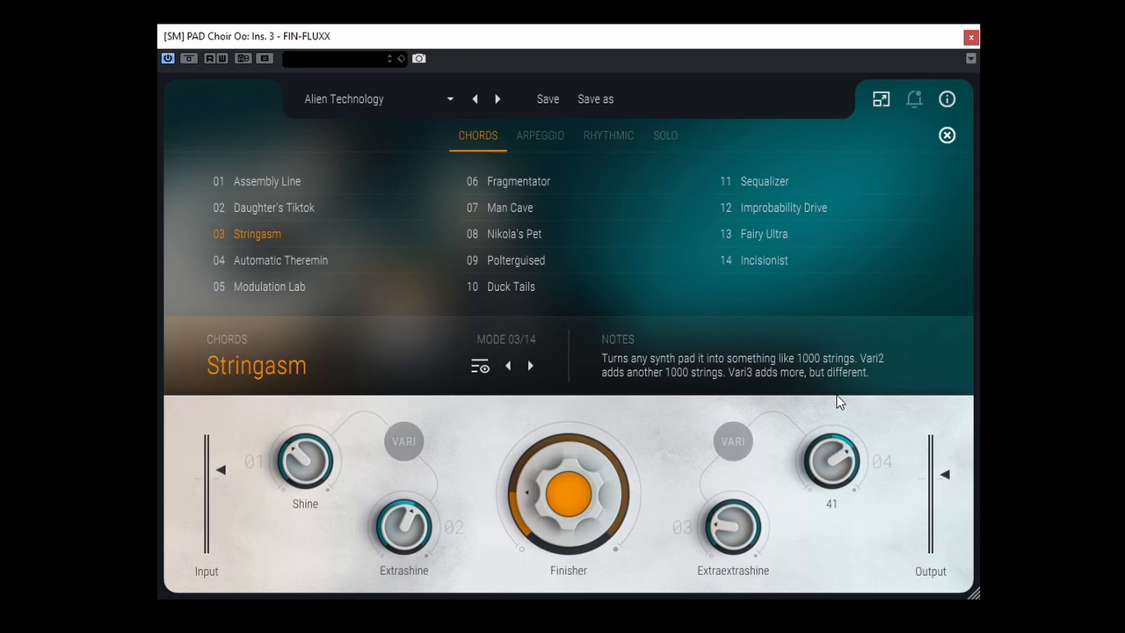
left_click_drag(829, 461, 823, 483)
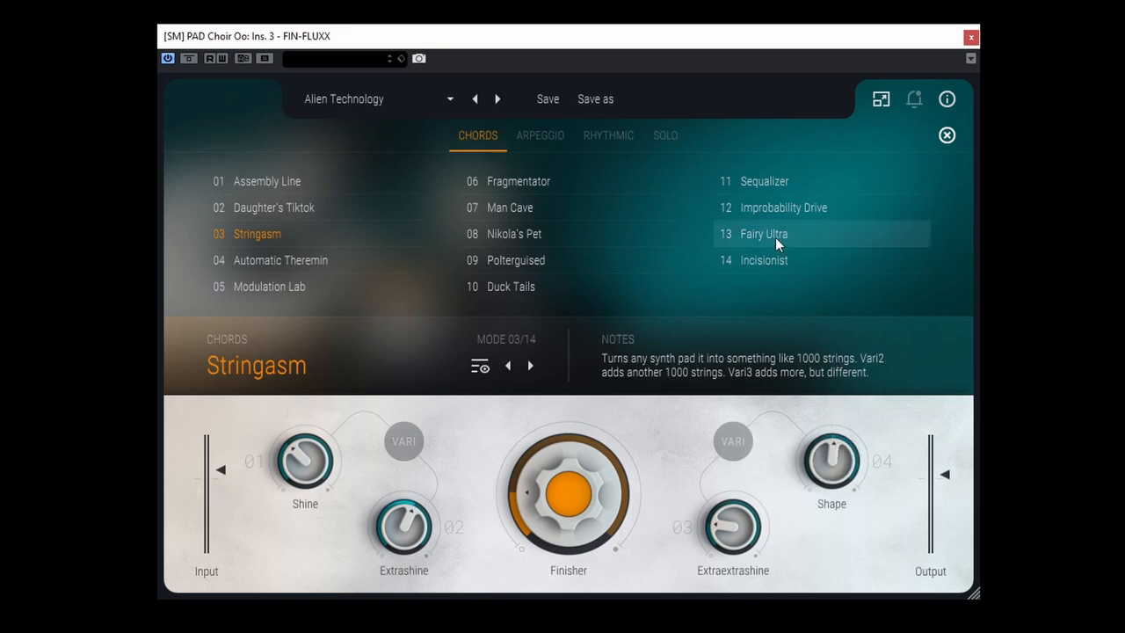
Audition Sequalizer and another chords mode, then load Polterguised.
left_click(762, 181)
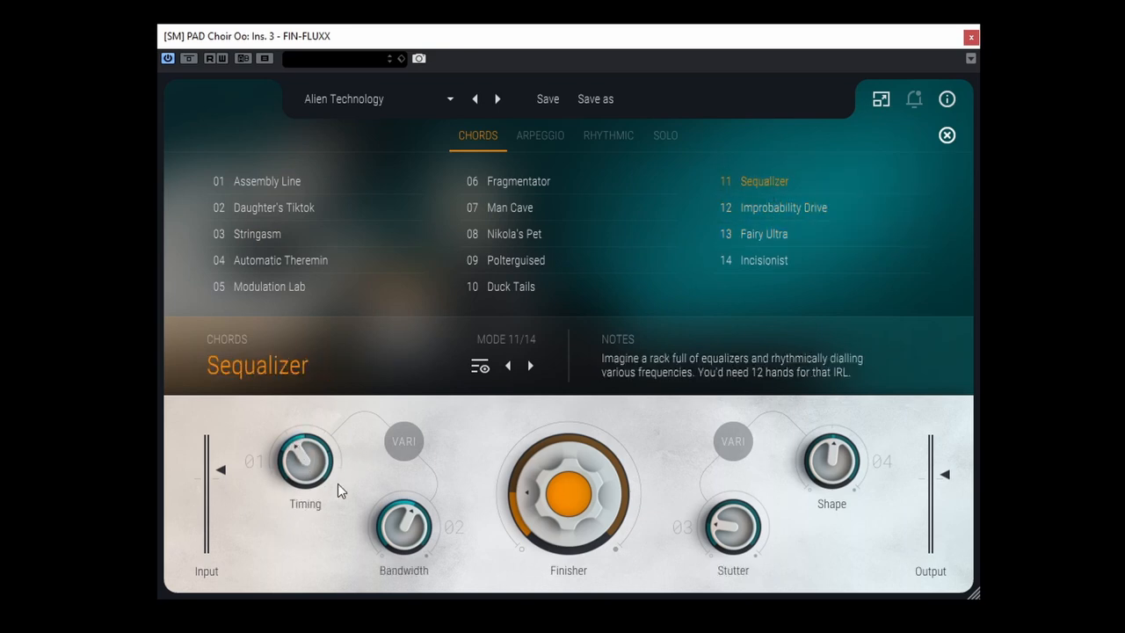
mouse_move(679, 440)
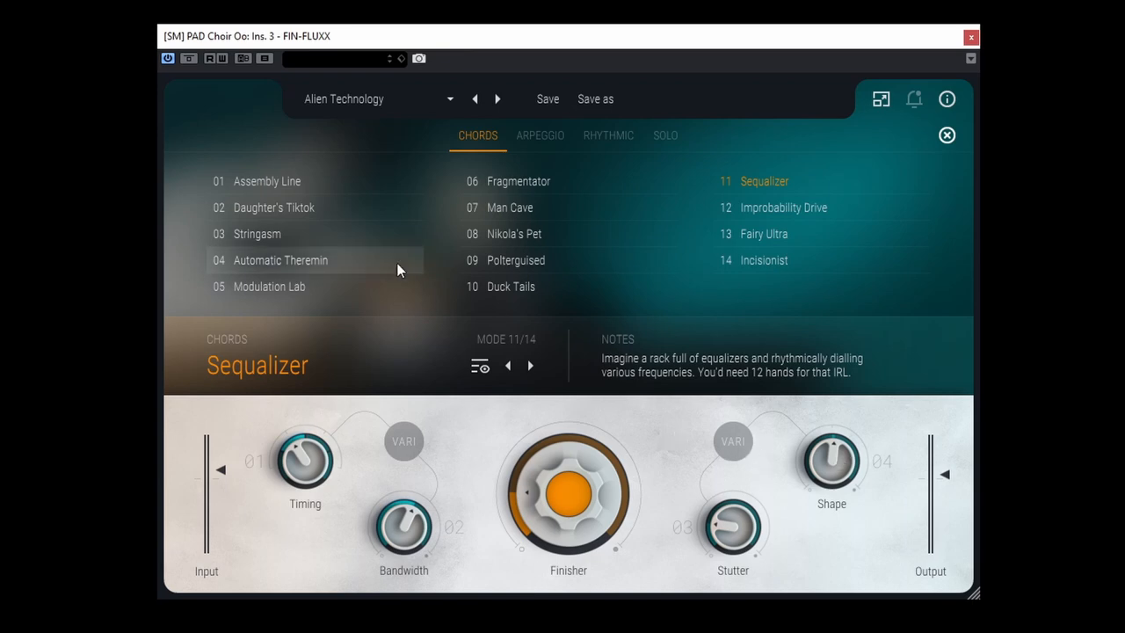
left_click(275, 207)
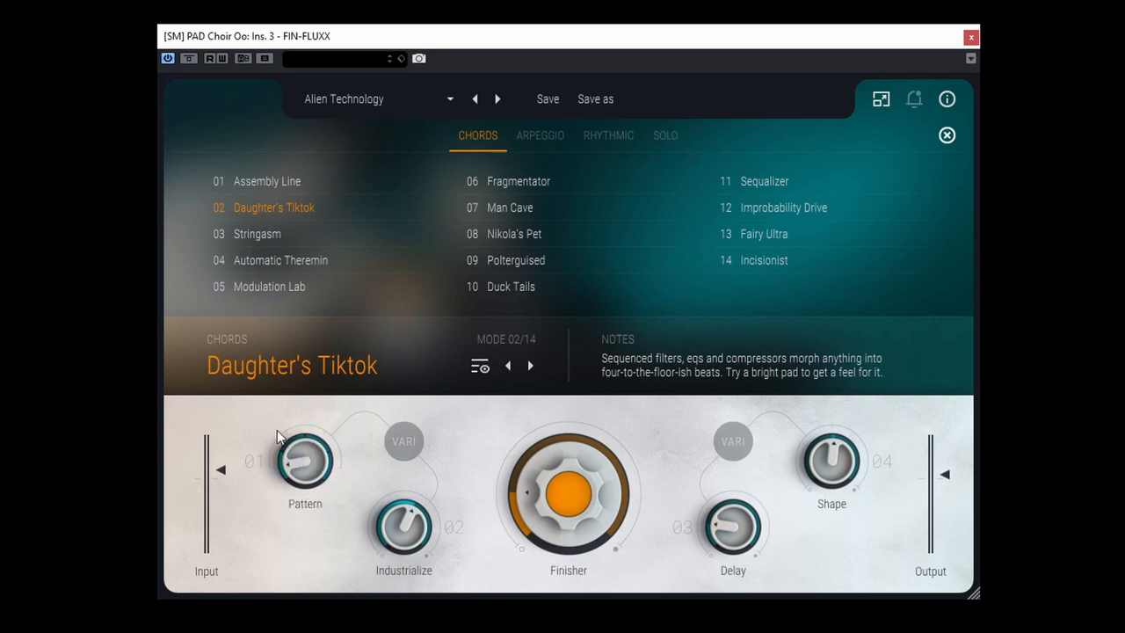
mouse_move(515, 260)
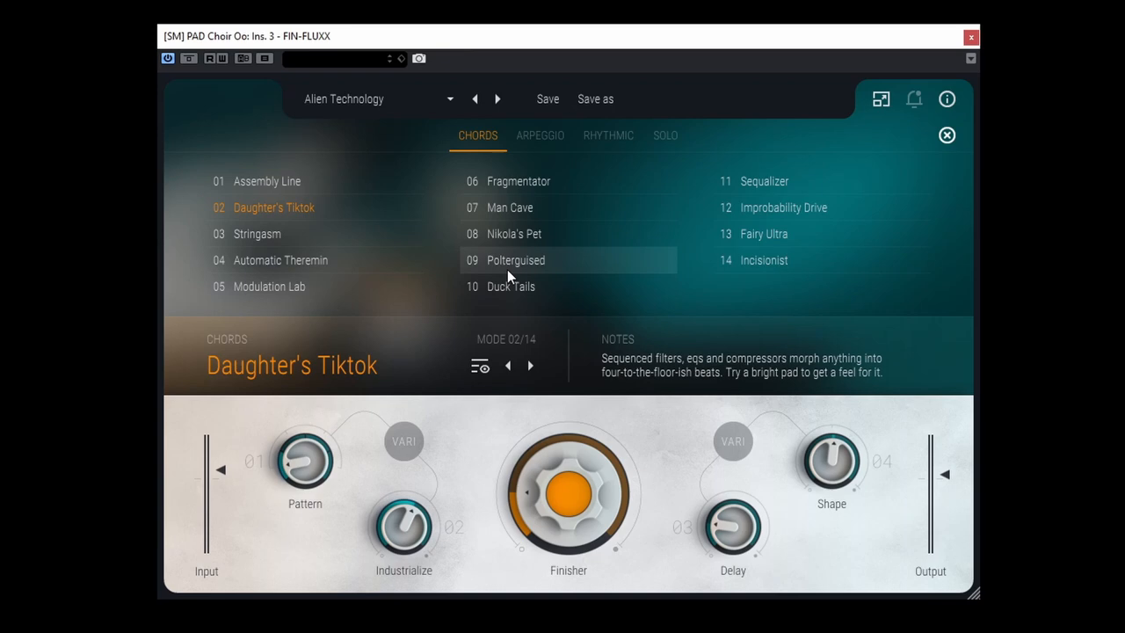
left_click(515, 260)
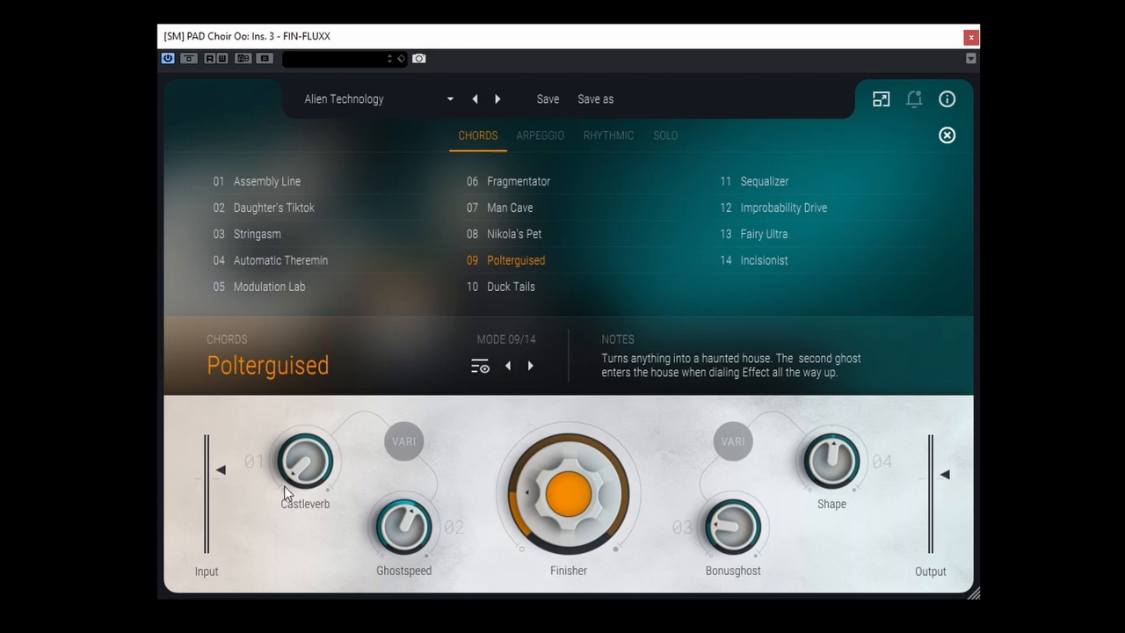
mouse_move(302, 496)
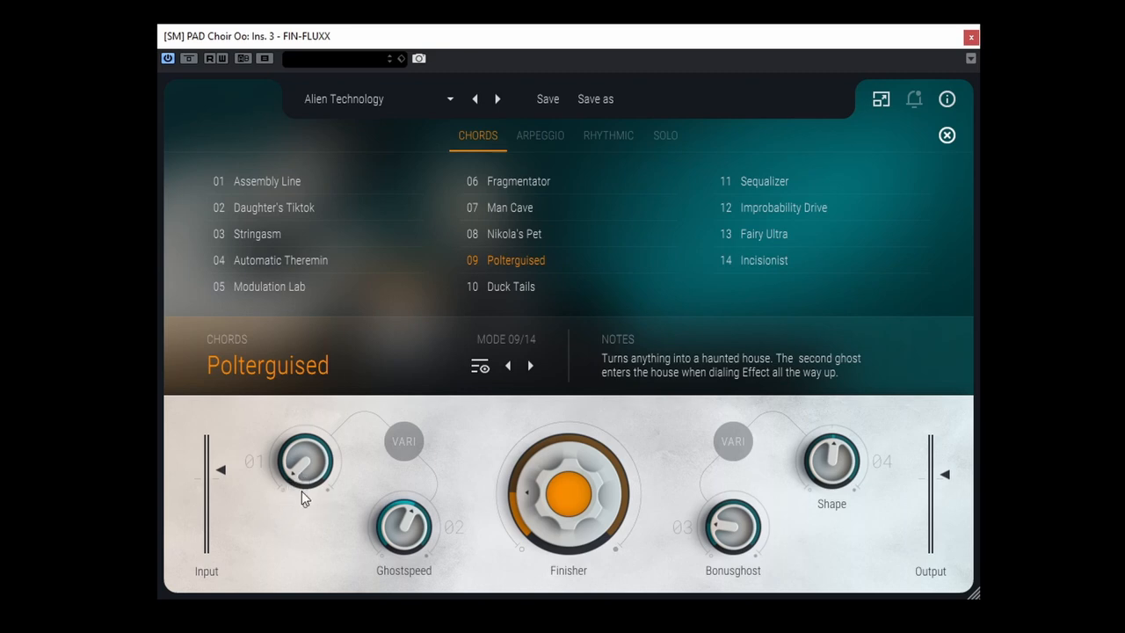
Adjust Polterguised's Castleverb and Shape amounts.
left_click_drag(302, 461, 304, 489)
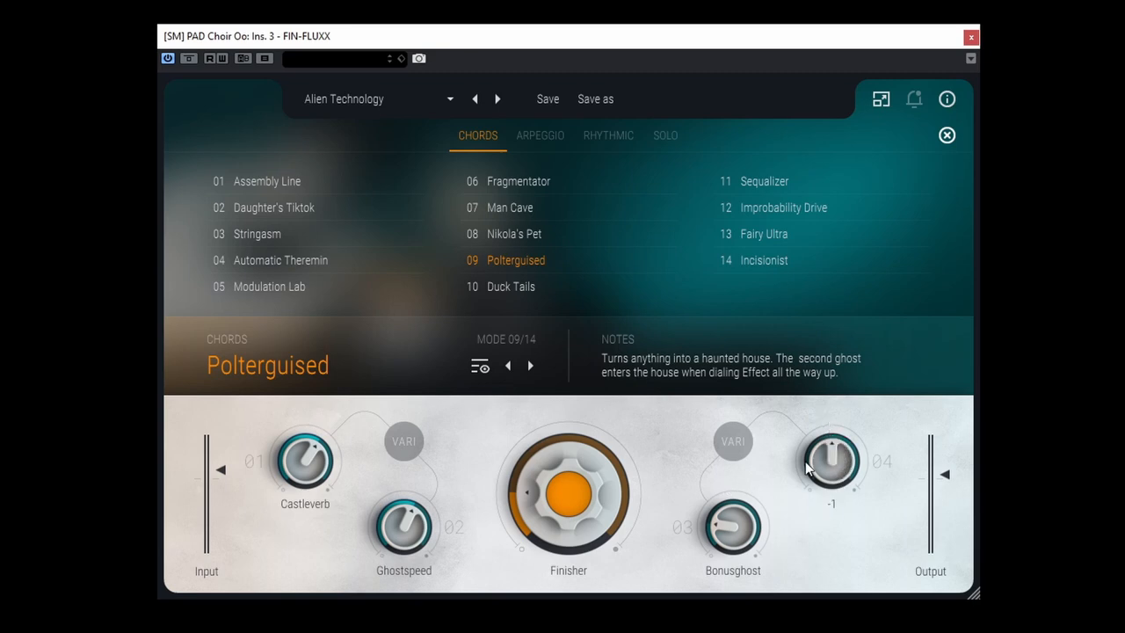
left_click_drag(830, 461, 799, 496)
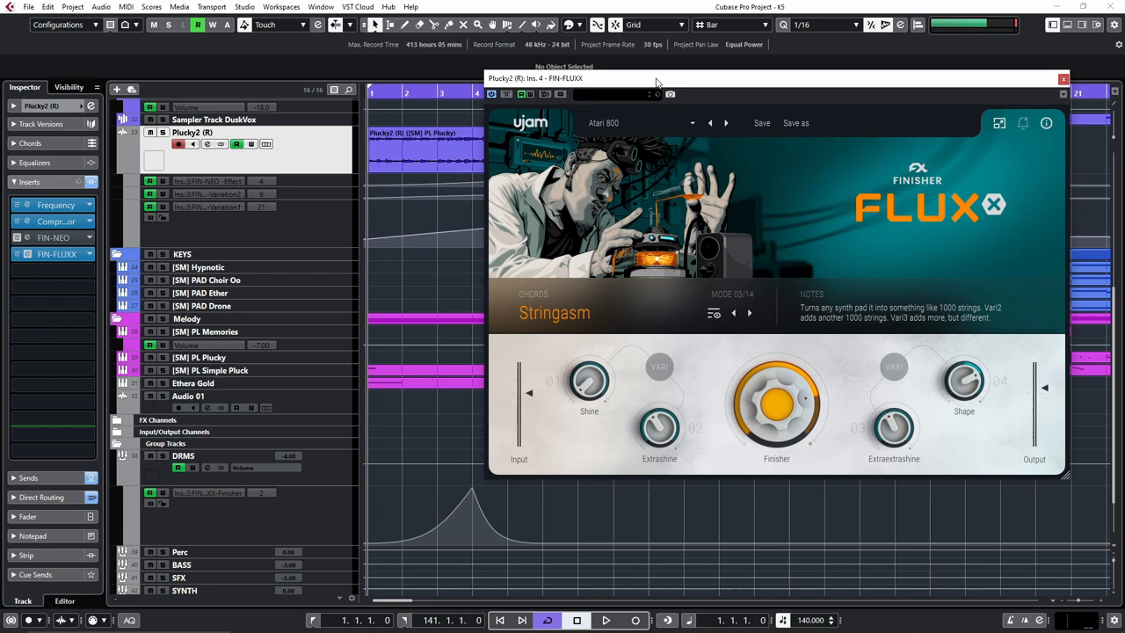
Focus the Plucky2 track's FLUXX effect window running Stringasm.
left_click(410, 148)
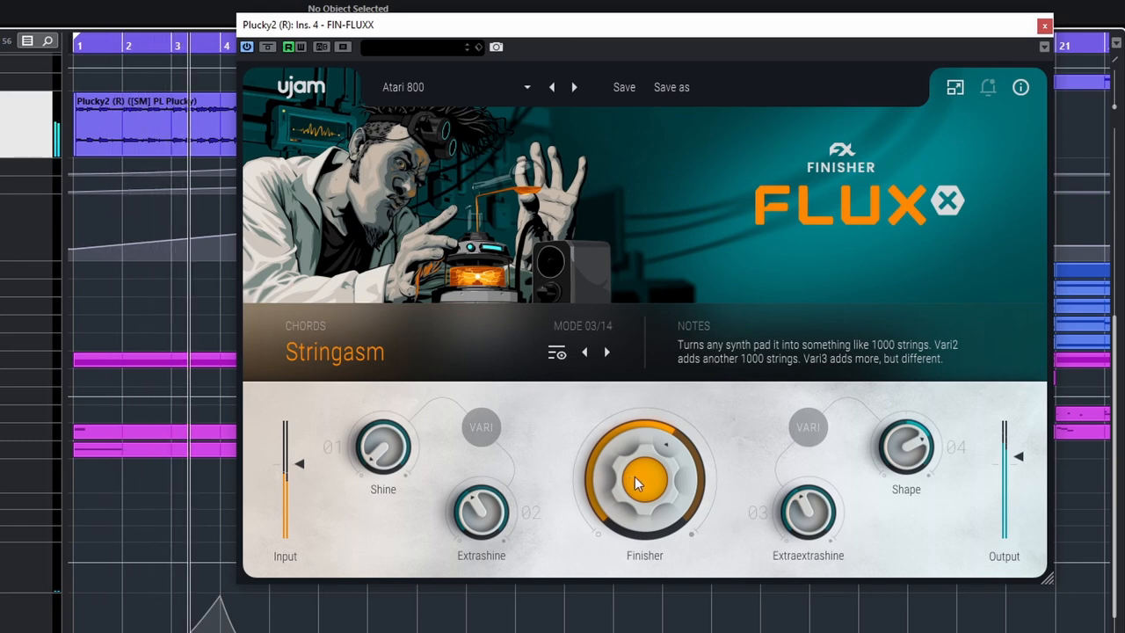
mouse_move(56, 233)
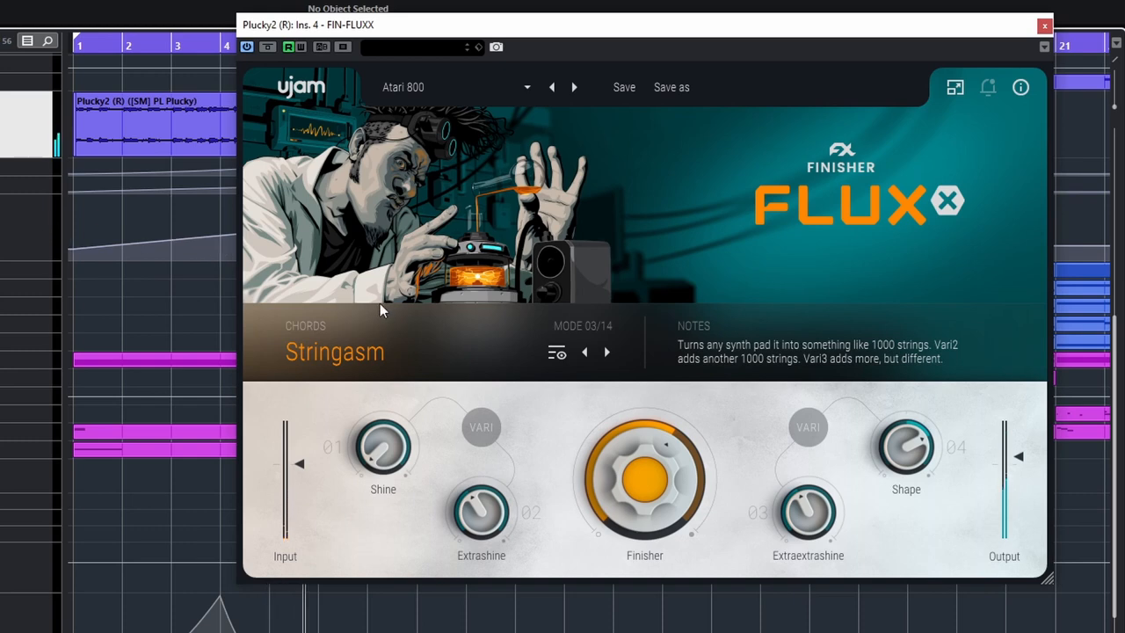
mouse_move(342, 302)
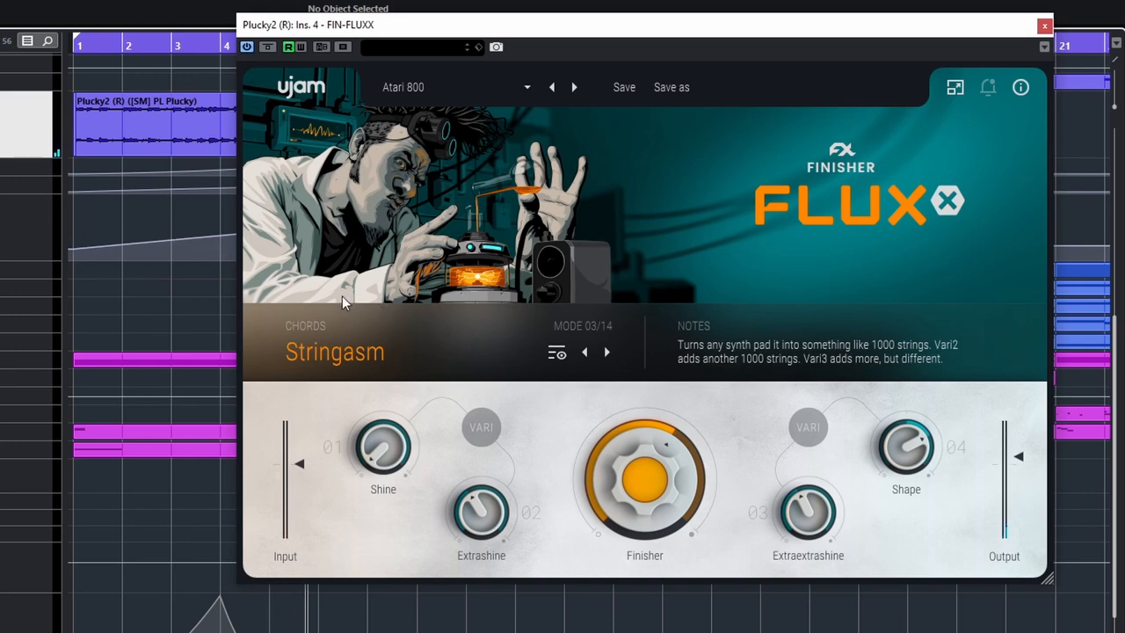
mouse_move(49, 219)
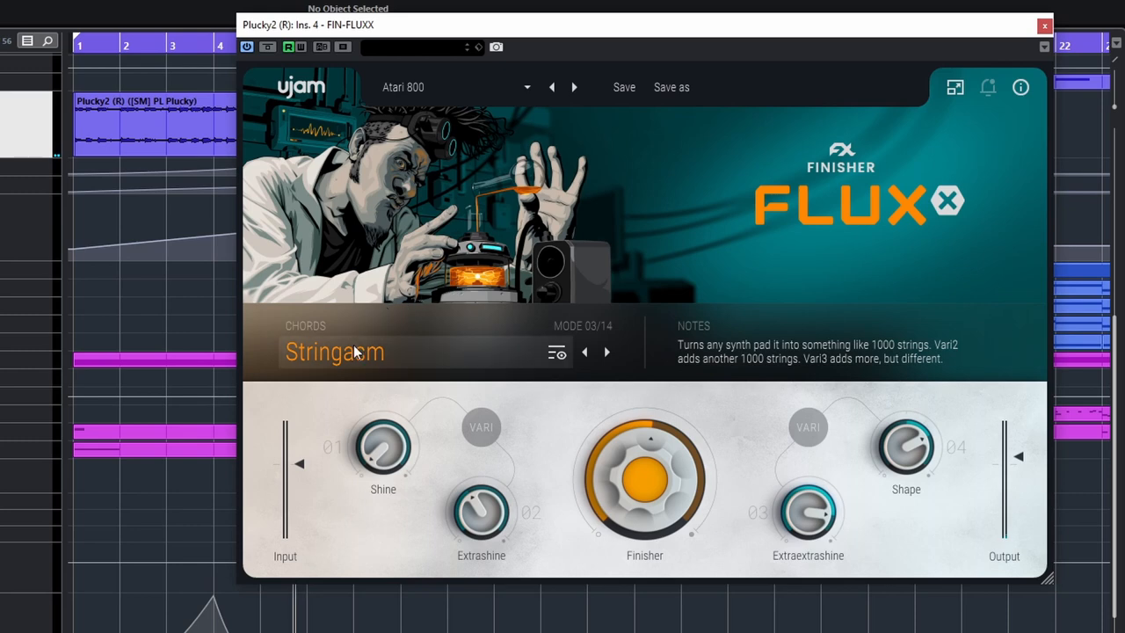
Switch to Automatic Theremin and vary its Finisher amount around 75.
left_click(334, 352)
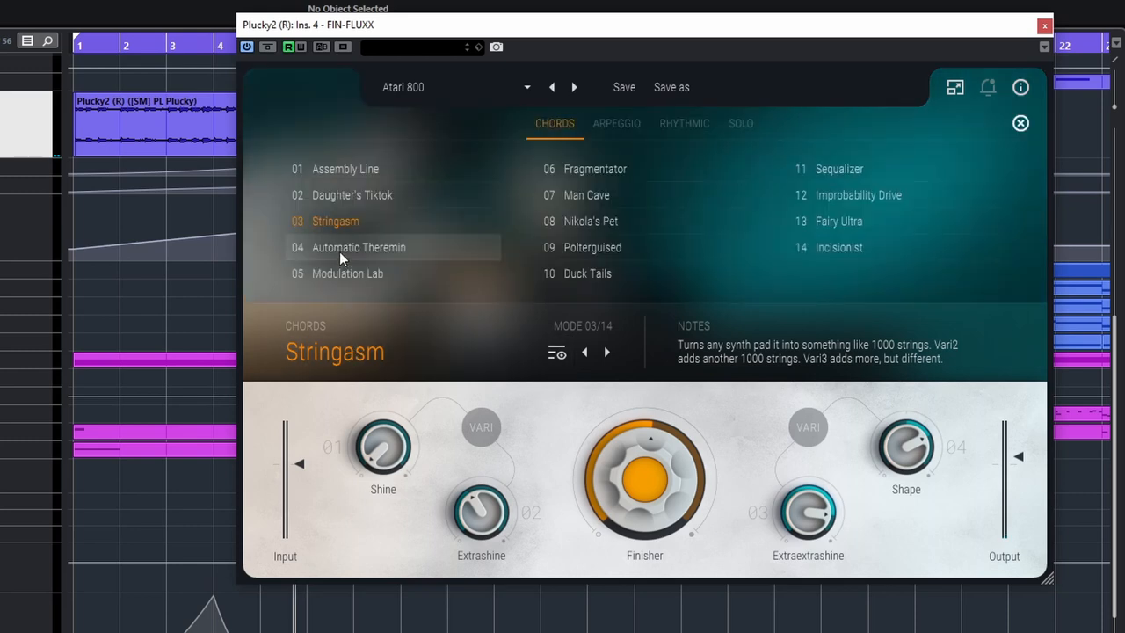
left_click(359, 246)
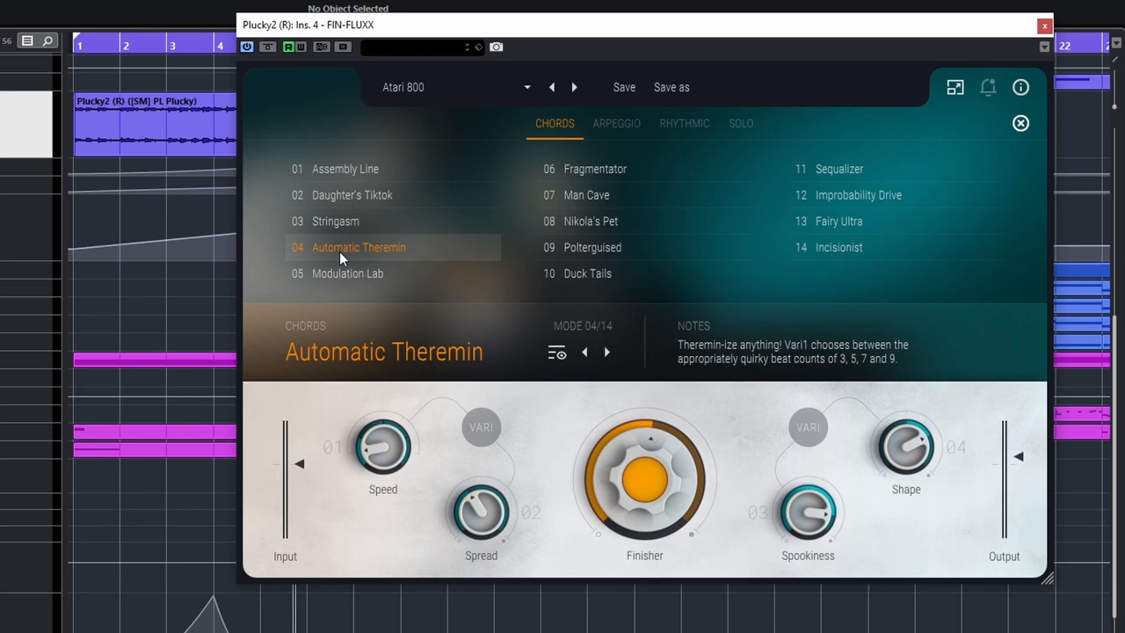
mouse_move(190, 39)
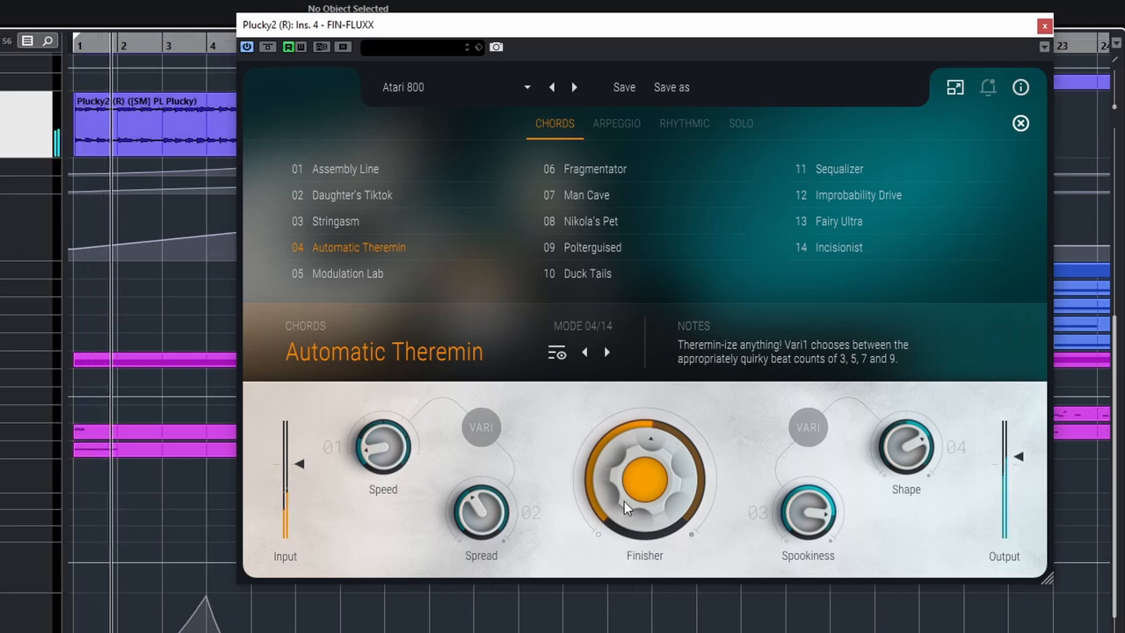
left_click_drag(643, 501, 639, 437)
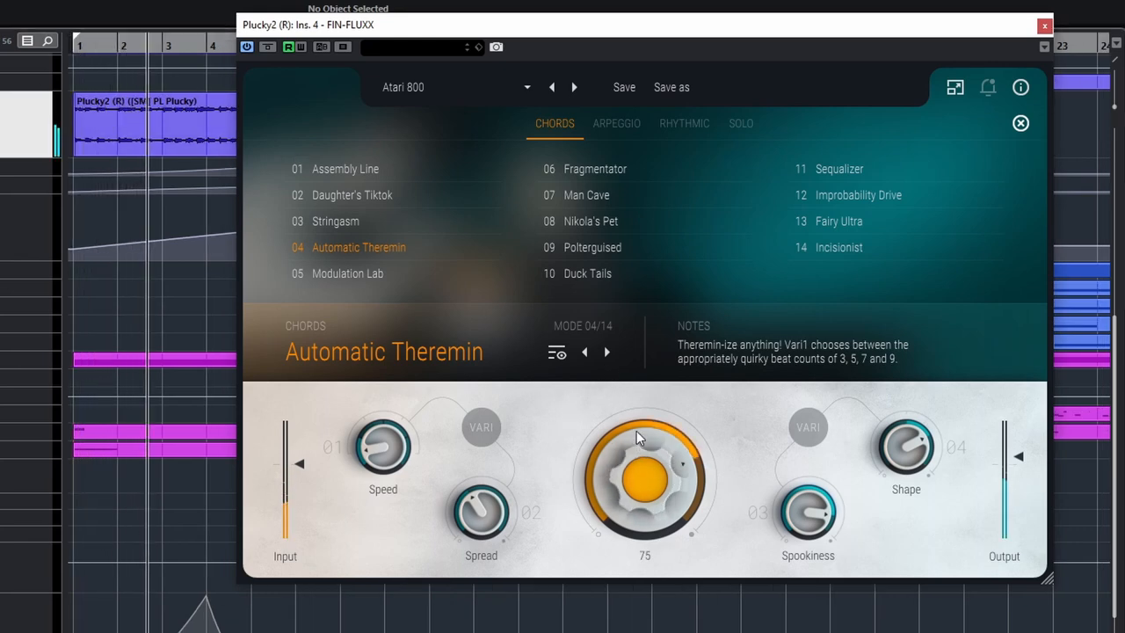
left_click_drag(643, 439, 629, 535)
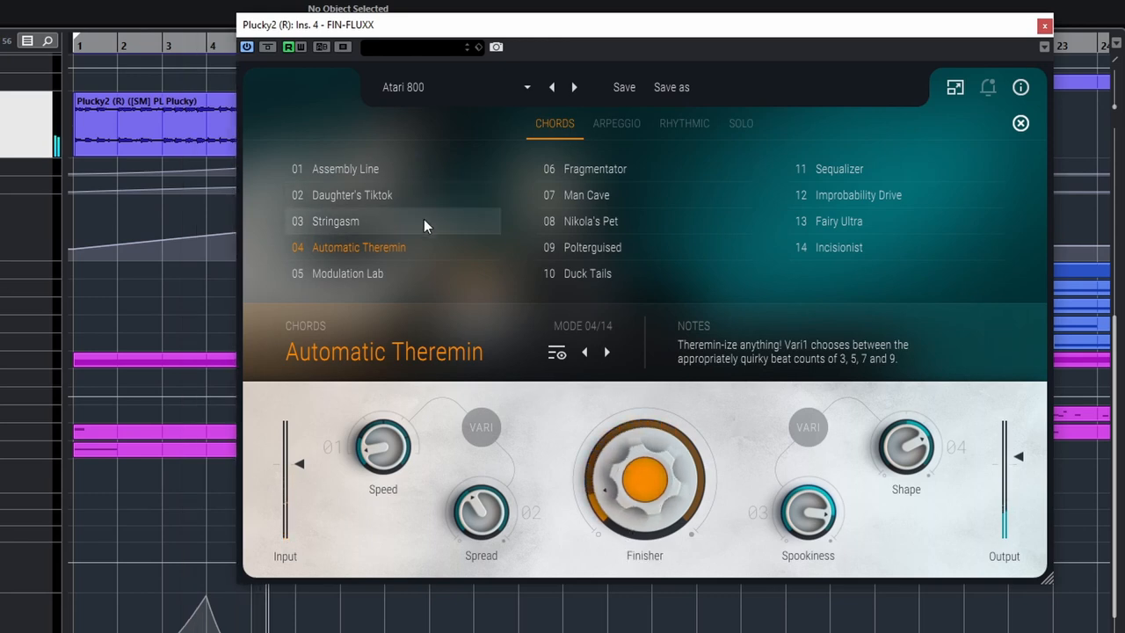
Switch to Improbability Drive, set its Finisher amount, and close the effect window.
left_click(858, 194)
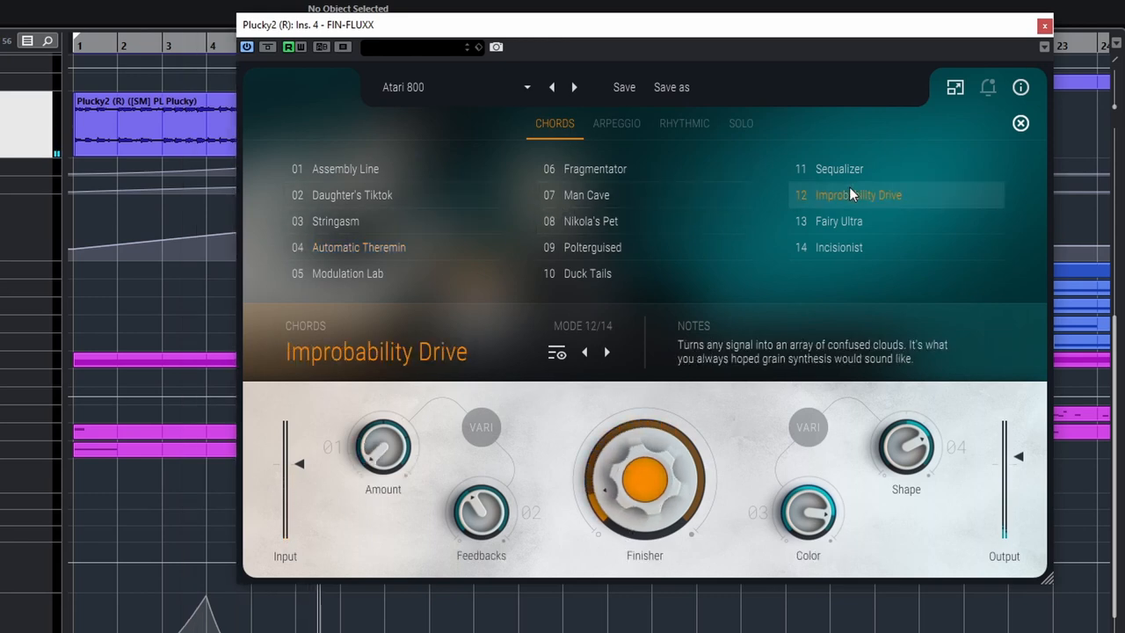
mouse_move(419, 221)
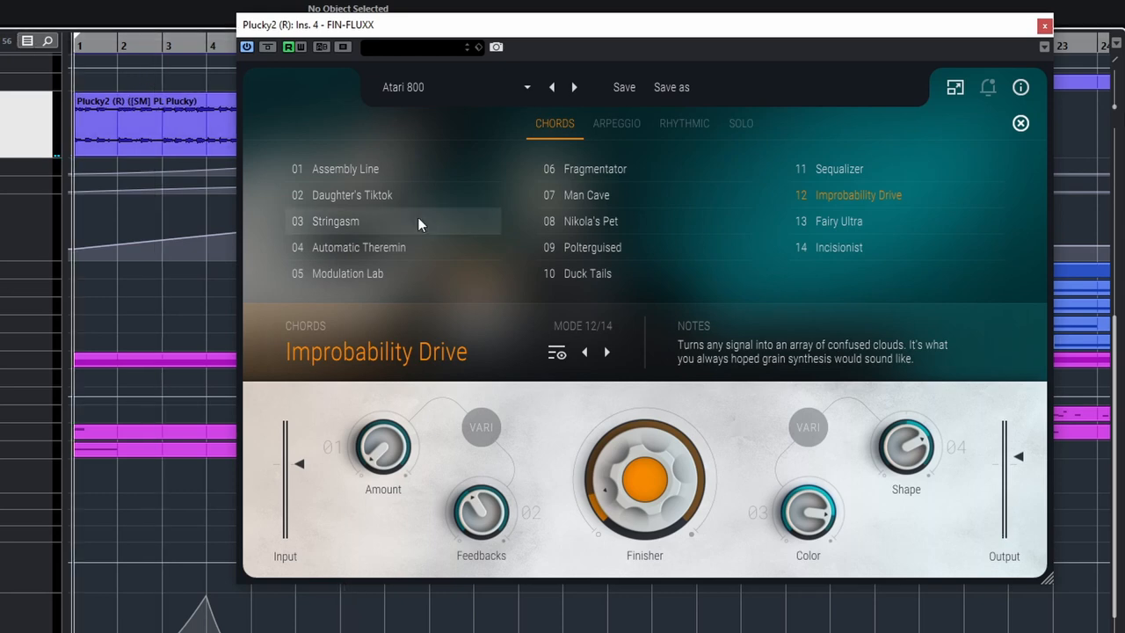
mouse_move(260, 177)
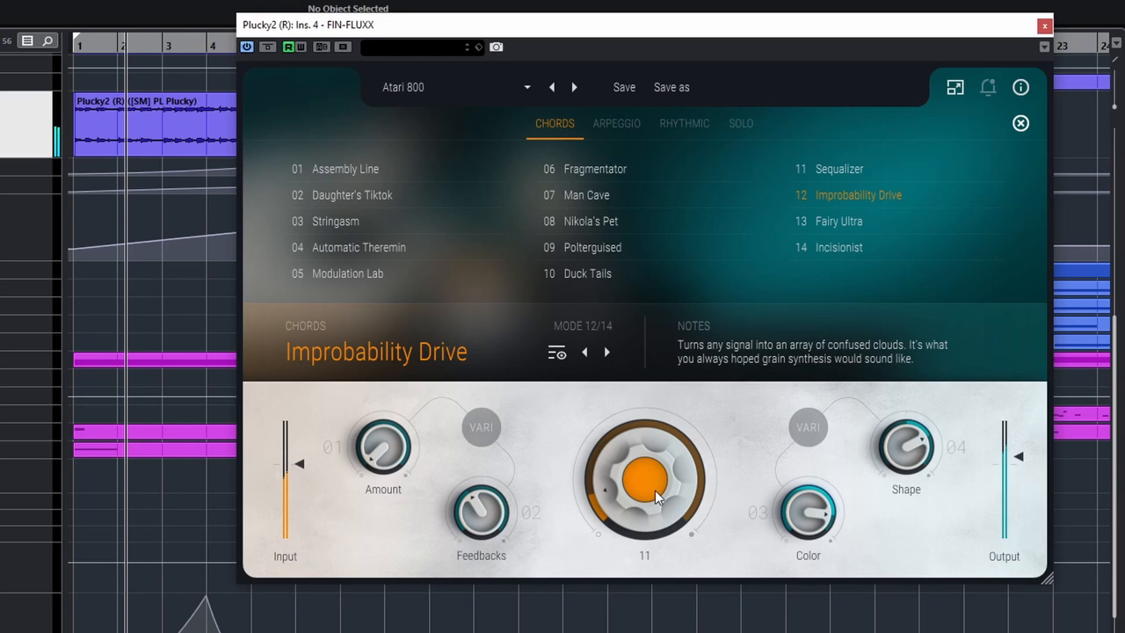
left_click_drag(644, 495, 648, 424)
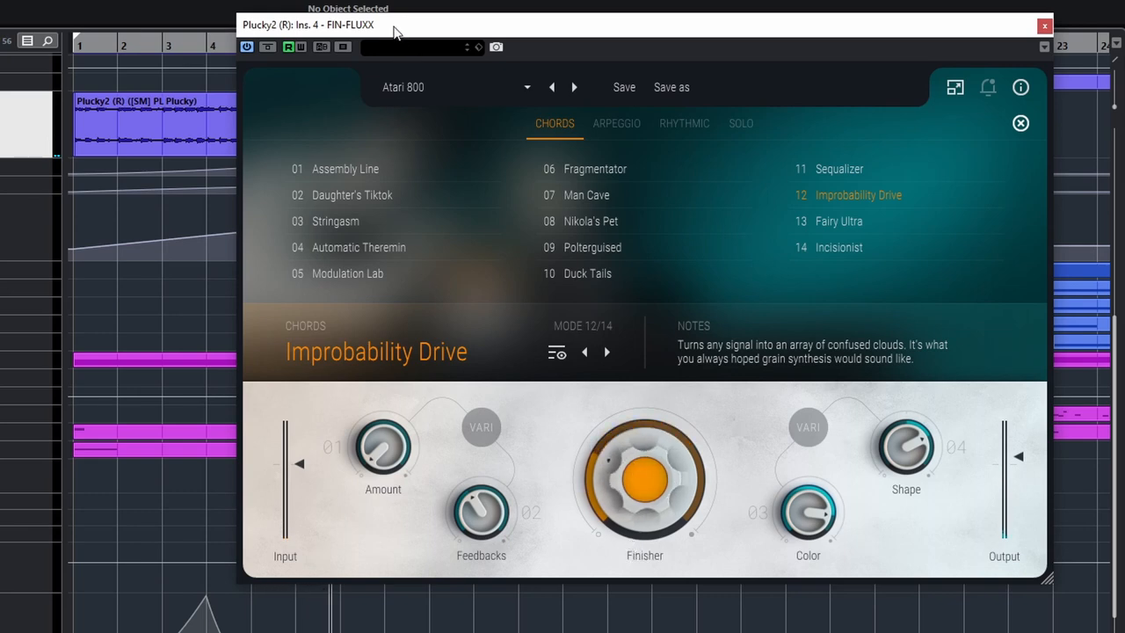
mouse_move(988, 52)
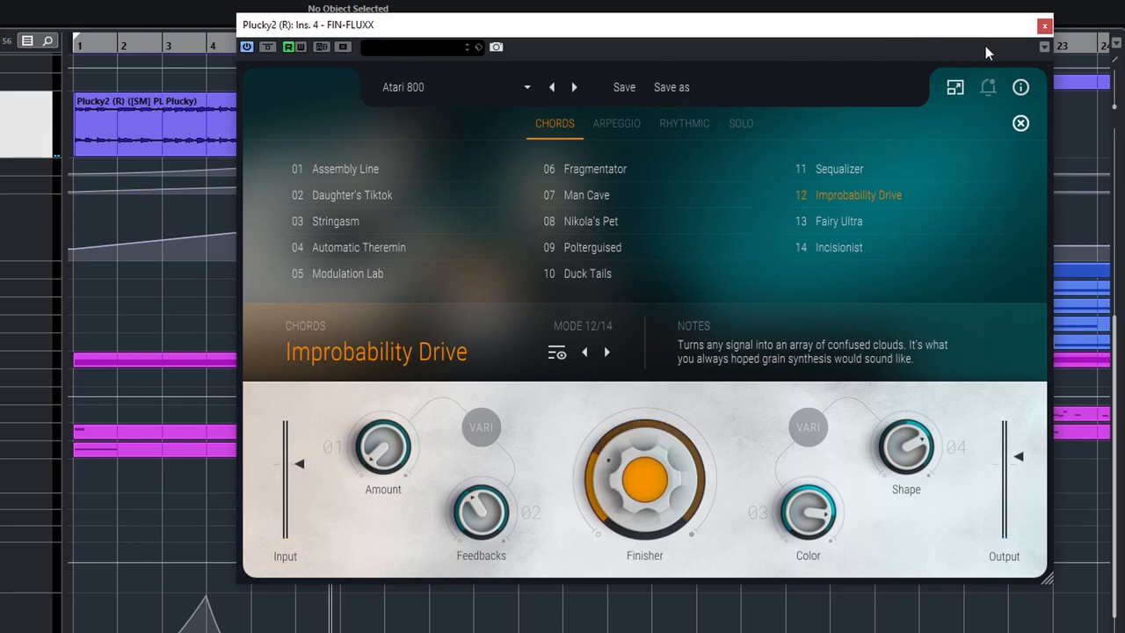
left_click(1044, 25)
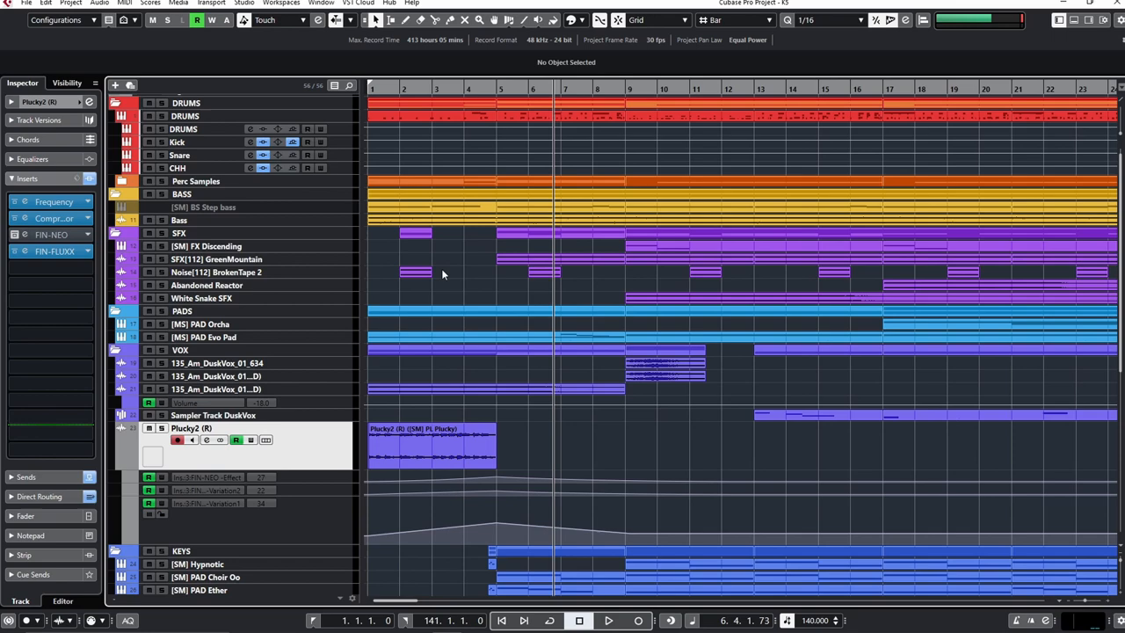
Select the [SM] PAD Choir Oo track and open its FLUXX insert.
scroll("down", 3)
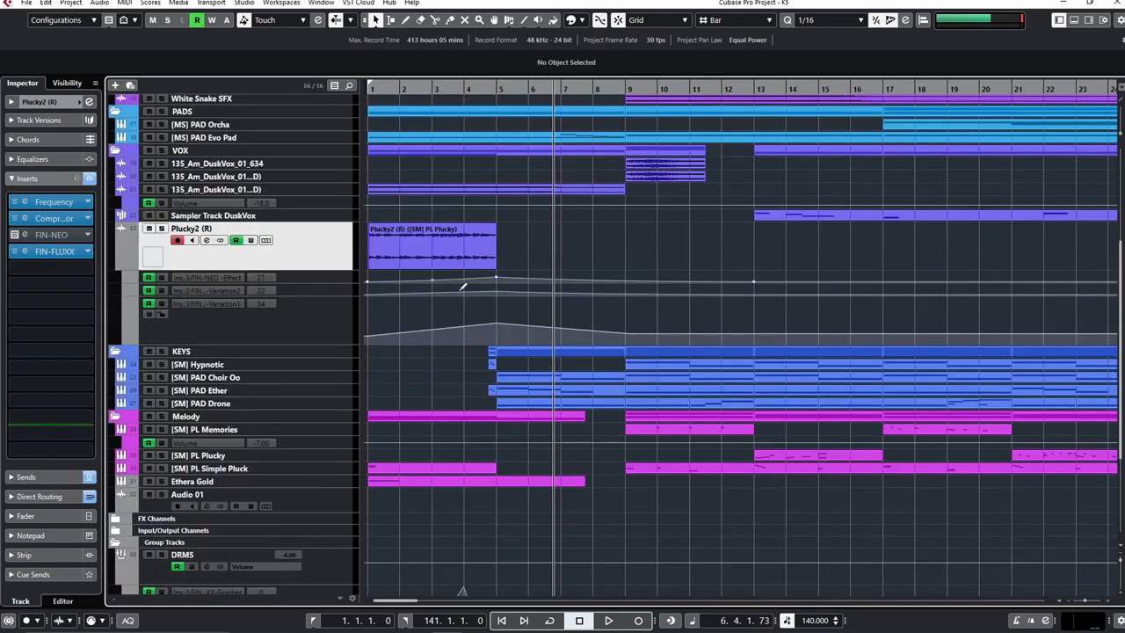
mouse_move(287, 380)
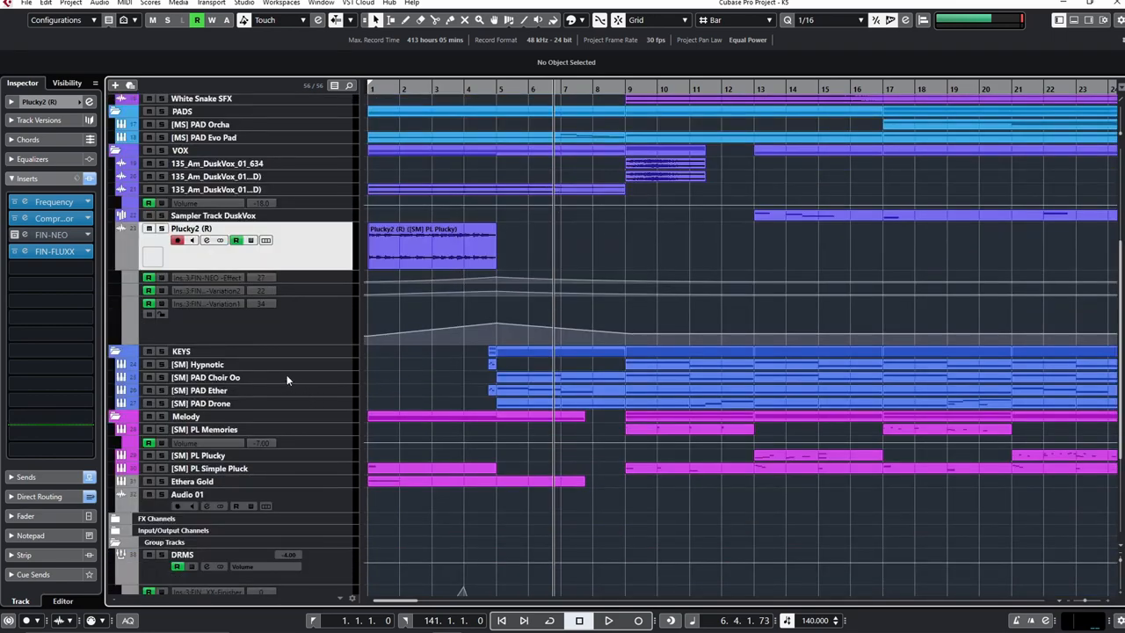
left_click(205, 376)
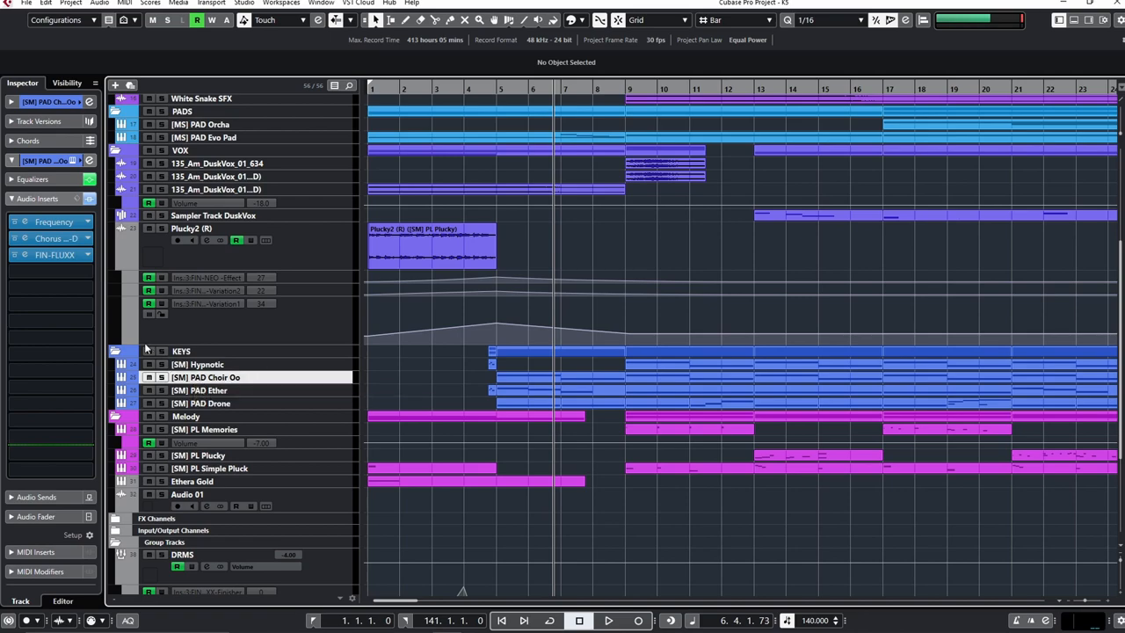
left_click(55, 253)
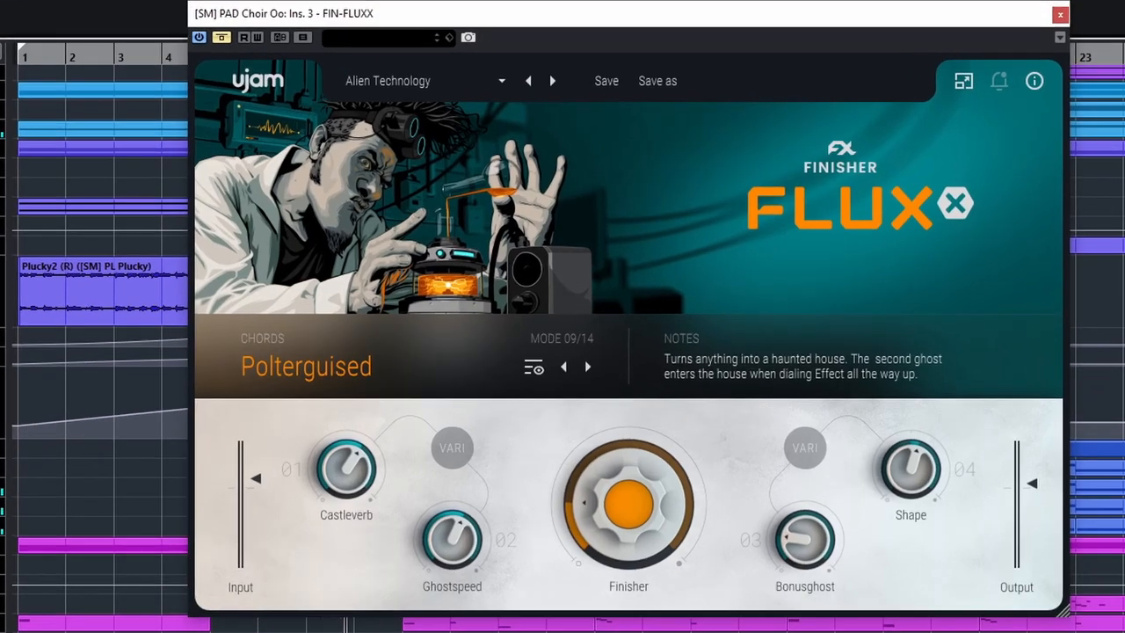
mouse_move(461, 313)
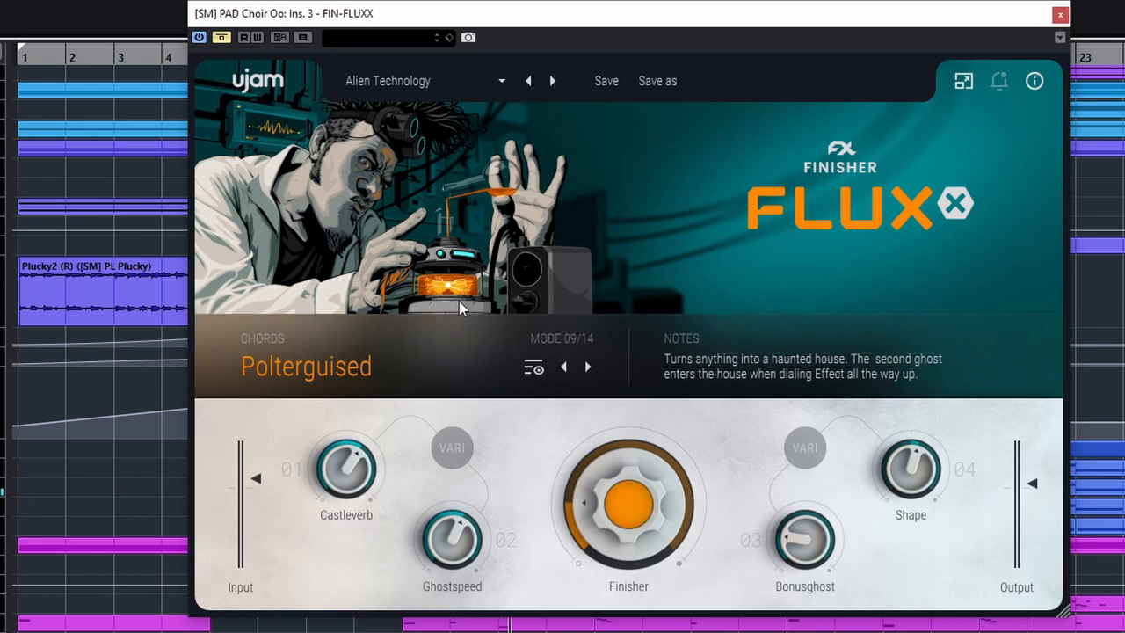
mouse_move(277, 149)
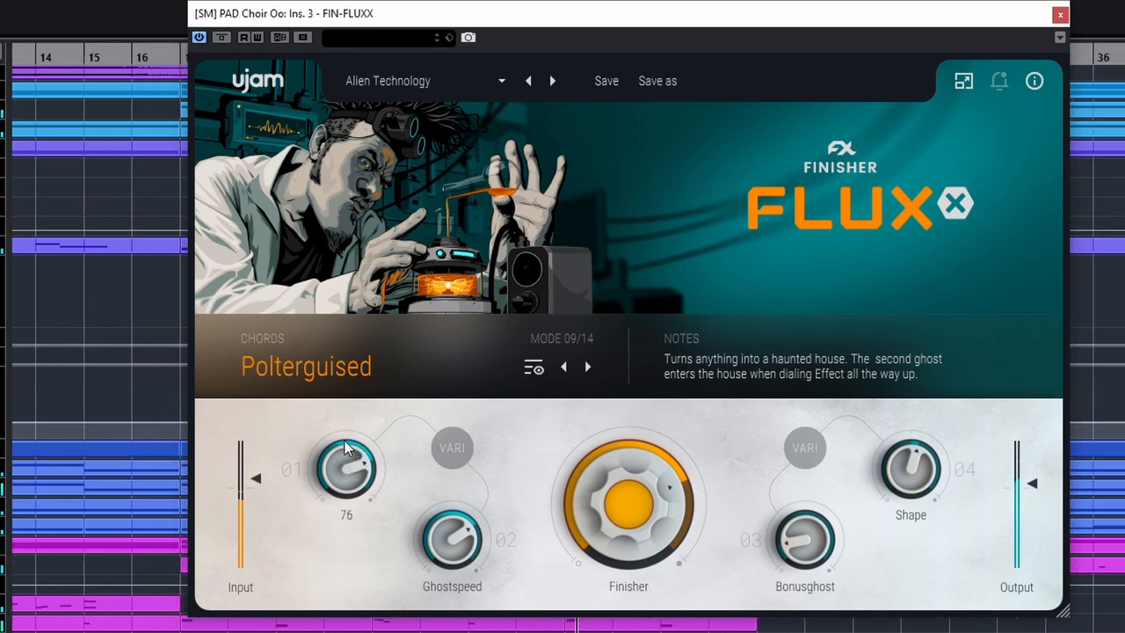
Adjust the Castleverb amount of the choir pad's Polterguised mode to 76.
left_click(345, 467)
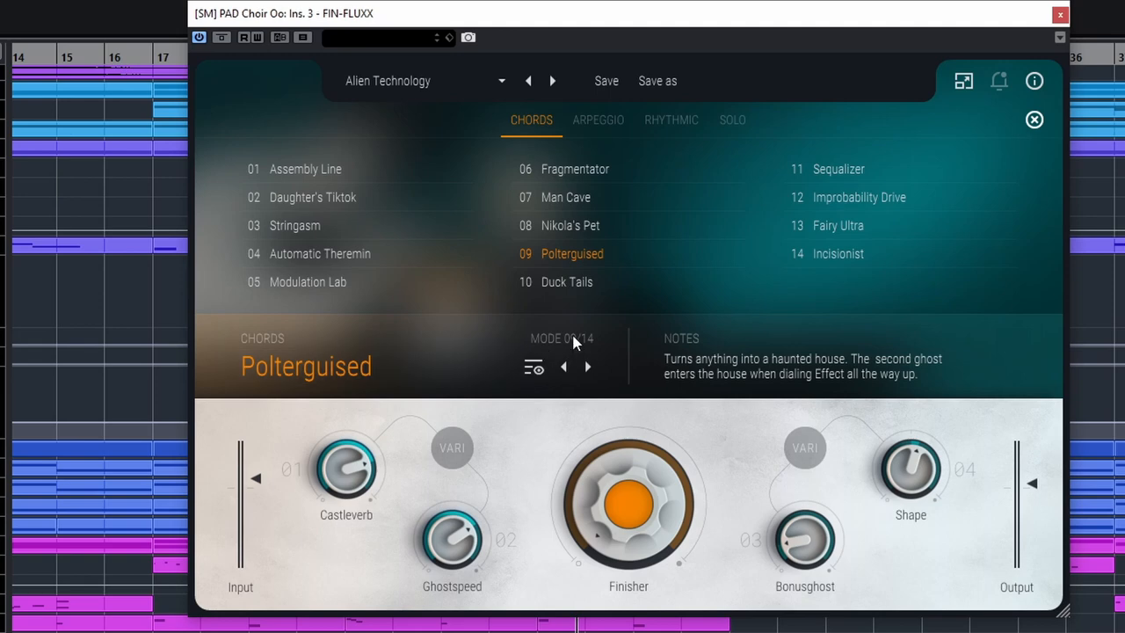
Step through the arpeggio modes to Time Machine, then load Assembly Line from the Chords list.
left_click(587, 367)
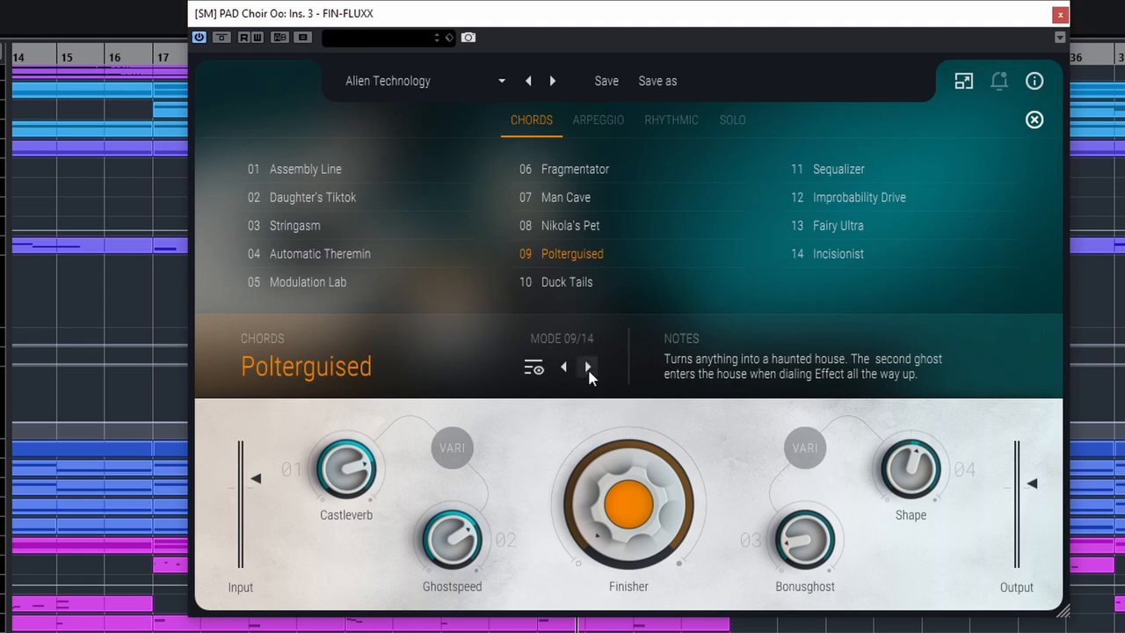
left_click(597, 119)
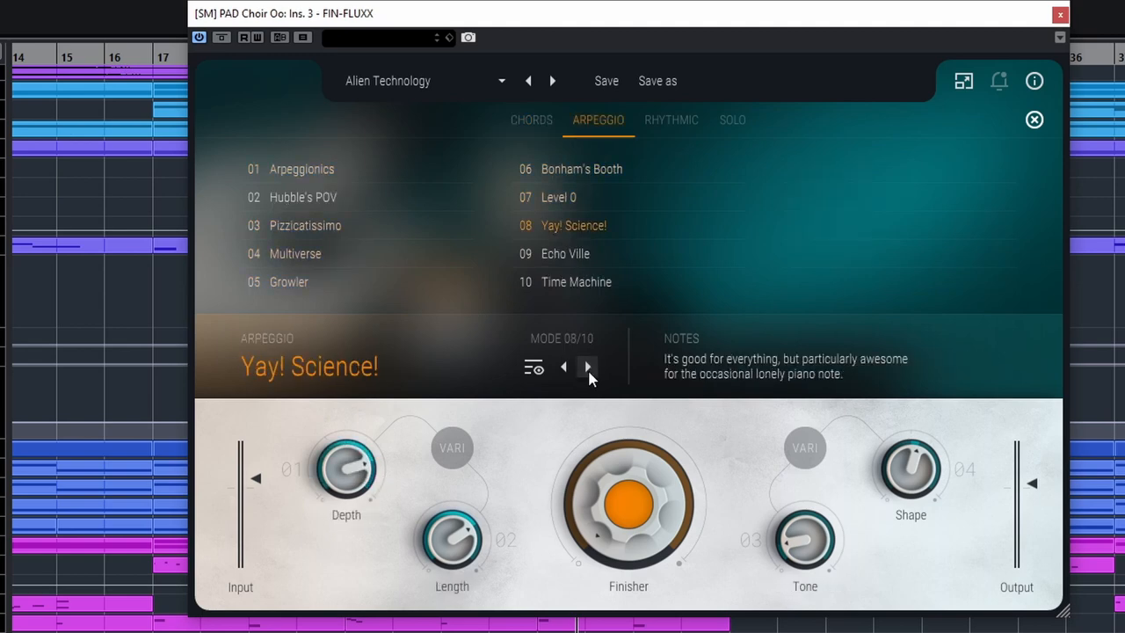
left_click(576, 281)
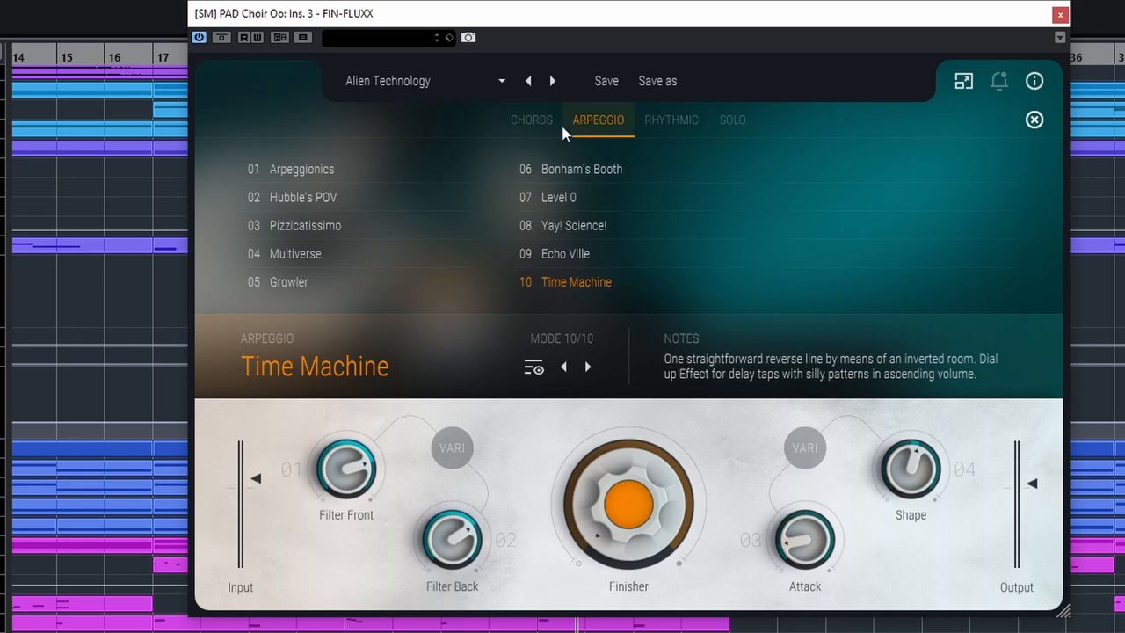
left_click(531, 119)
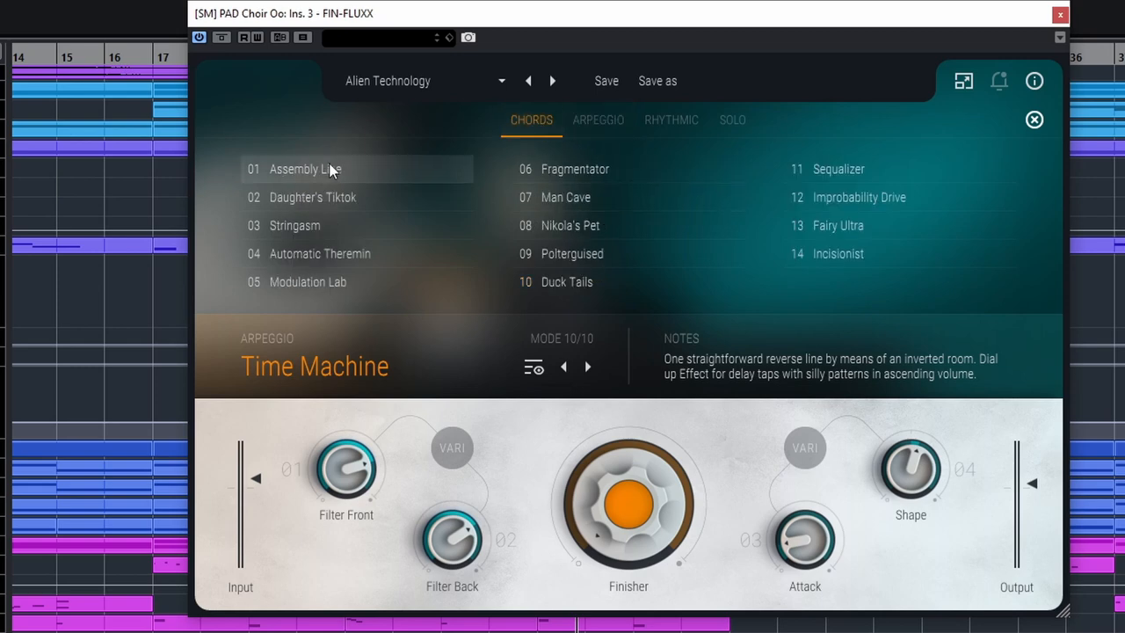
left_click(306, 169)
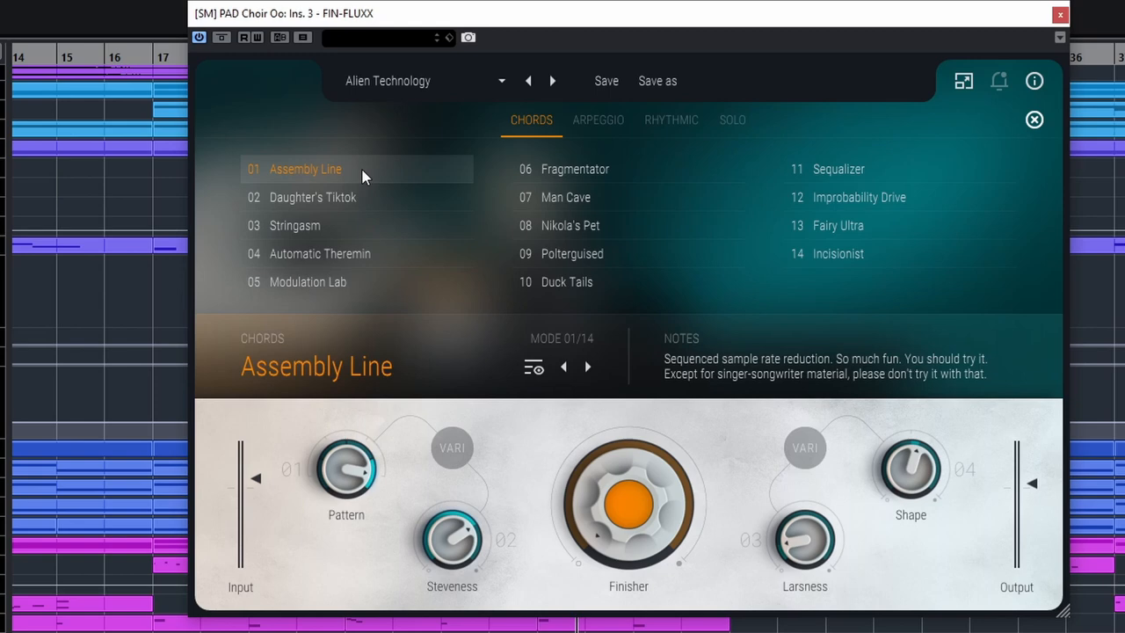
mouse_move(348, 474)
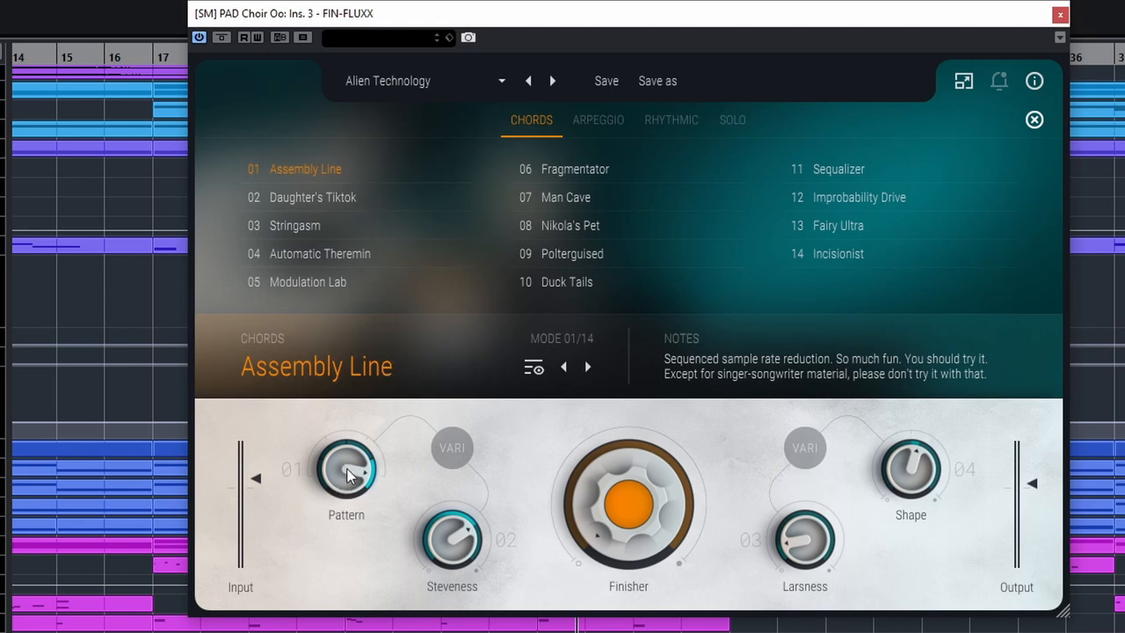
Adjust Assembly Line's Pattern amount and raise its Finisher amount.
left_click_drag(345, 475, 343, 437)
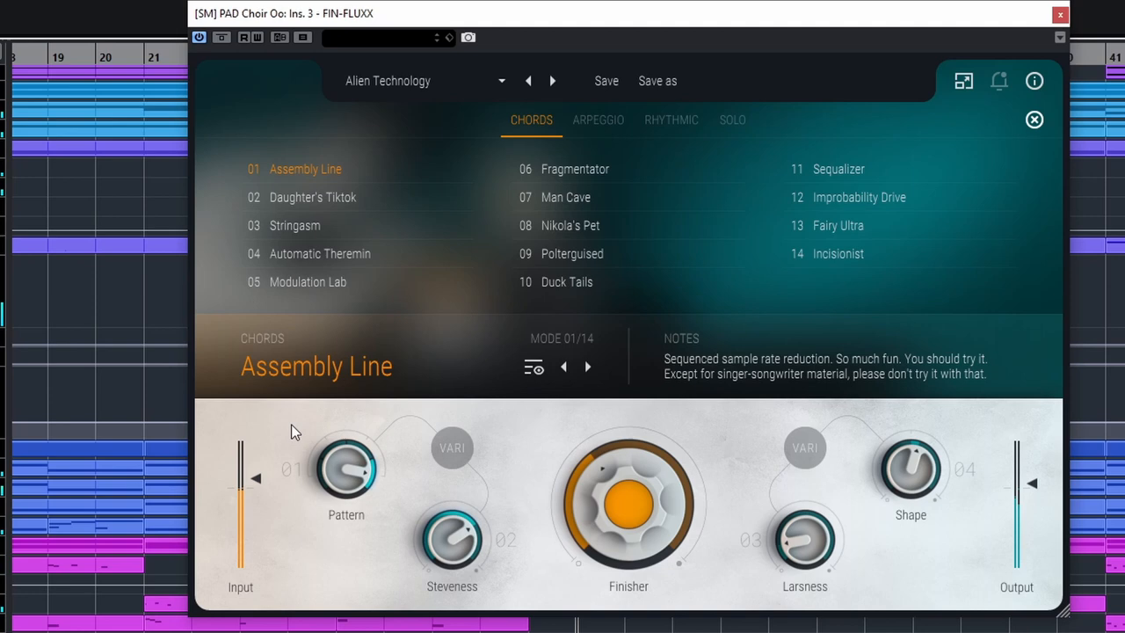
left_click_drag(450, 538, 457, 524)
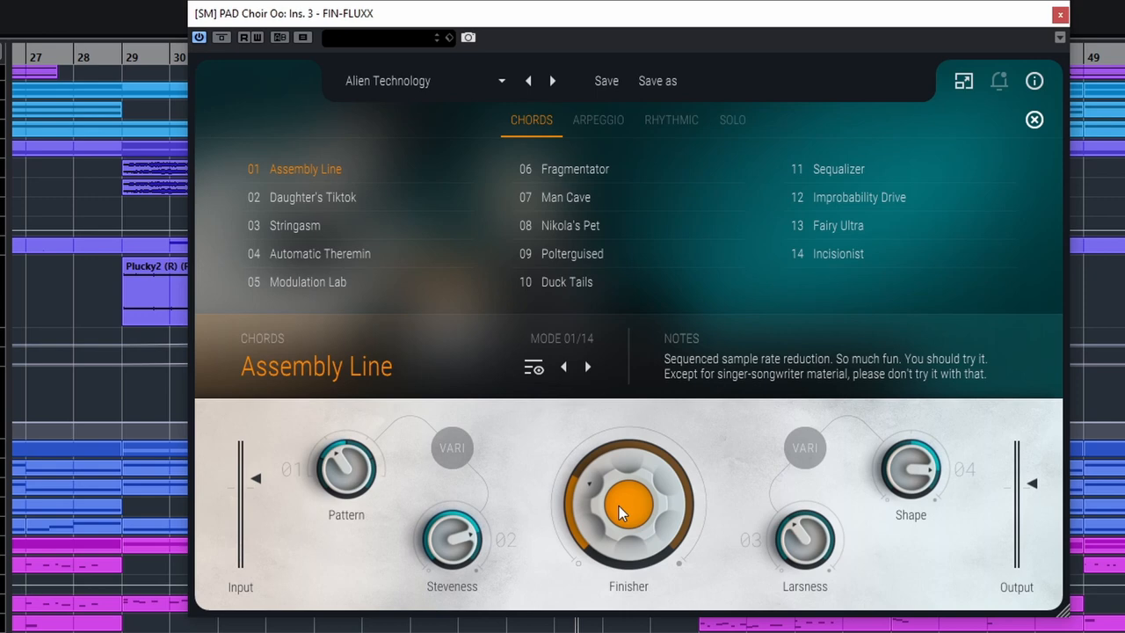
mouse_move(589, 457)
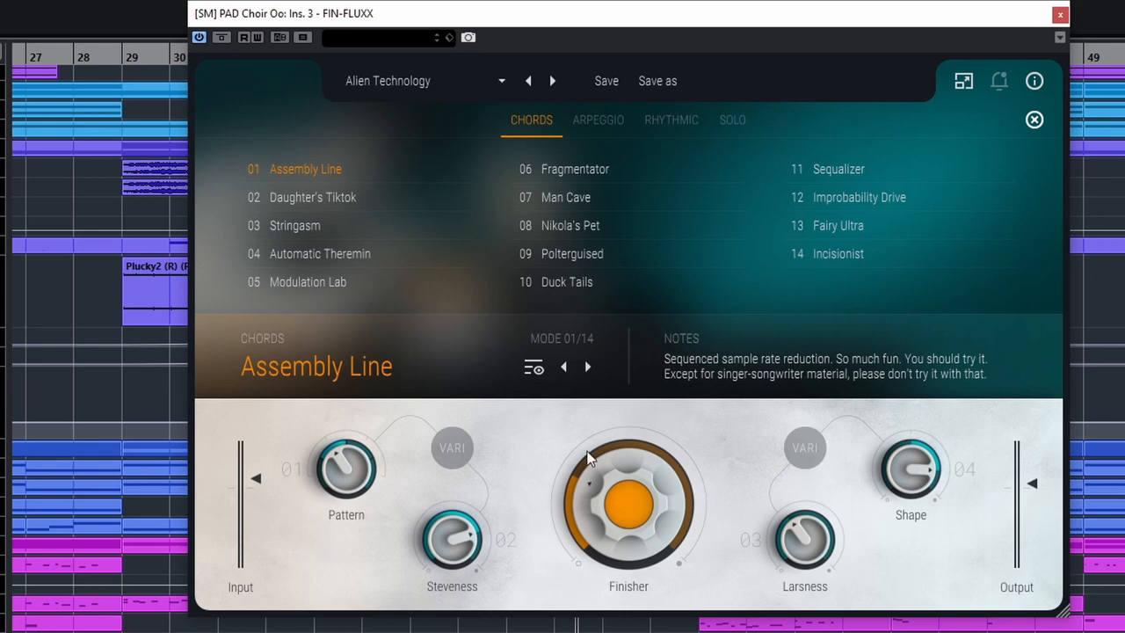
mouse_move(829, 126)
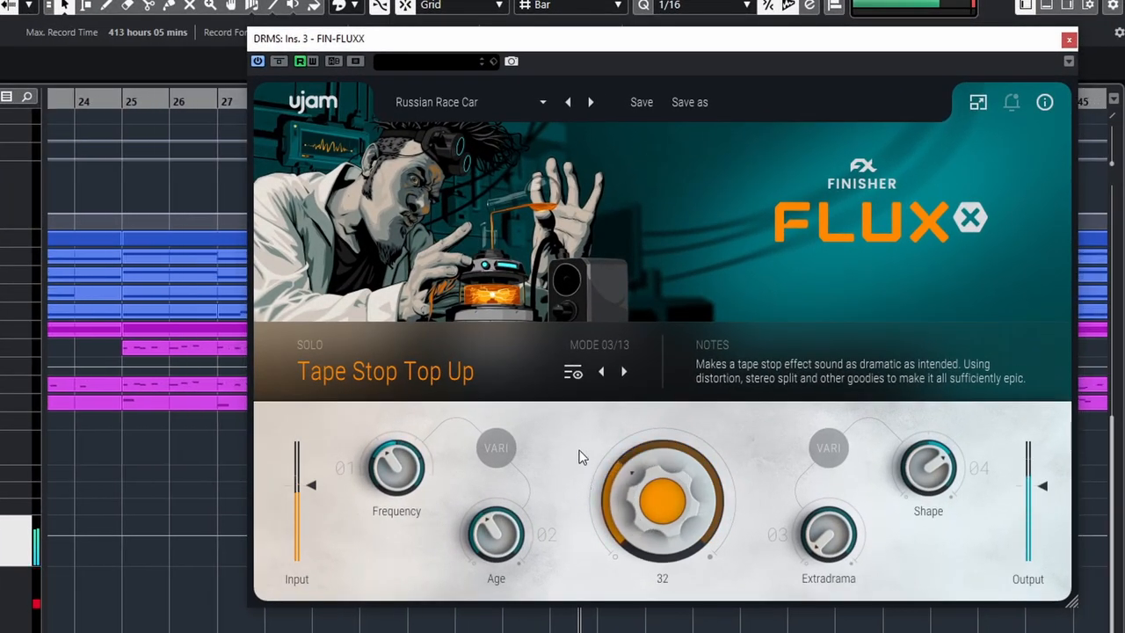
Set the Finisher amount for Tape Stop Top Up on the drums instance.
left_click_drag(661, 501, 661, 465)
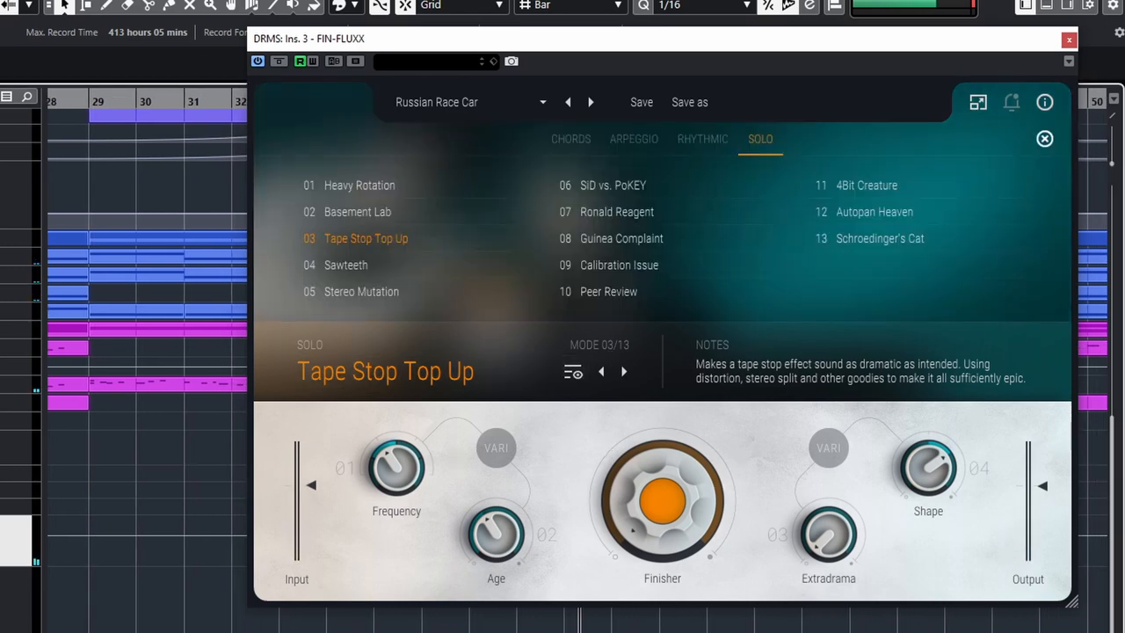
mouse_move(701, 139)
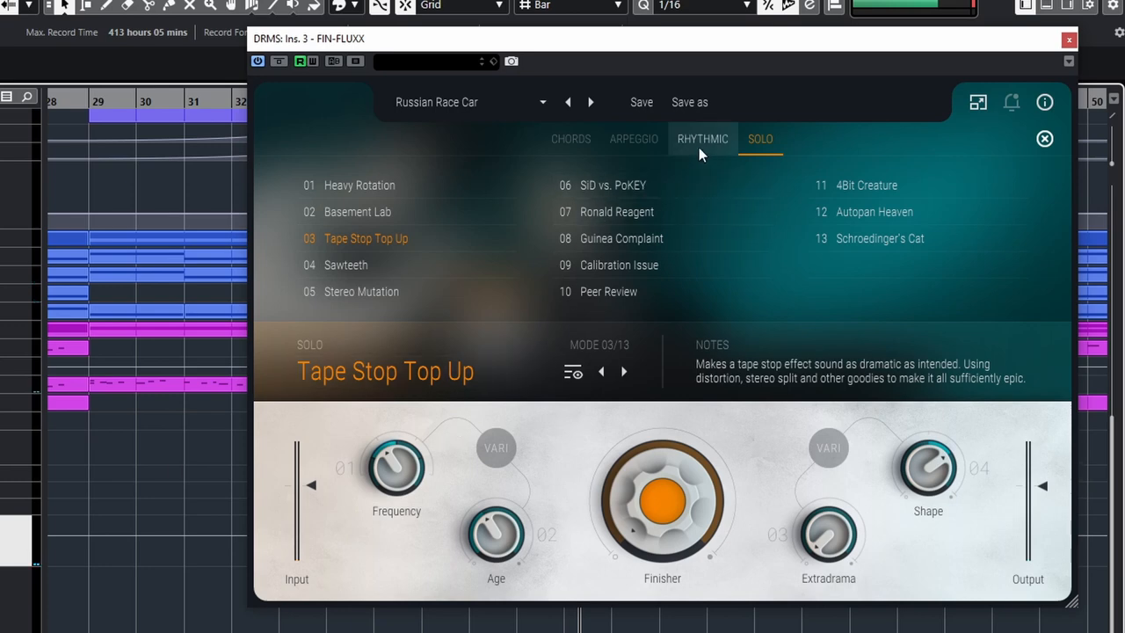
Load the Rhythmic mode Evil Twin and sweep its Finisher amount from 74 down to 14.
left_click(703, 137)
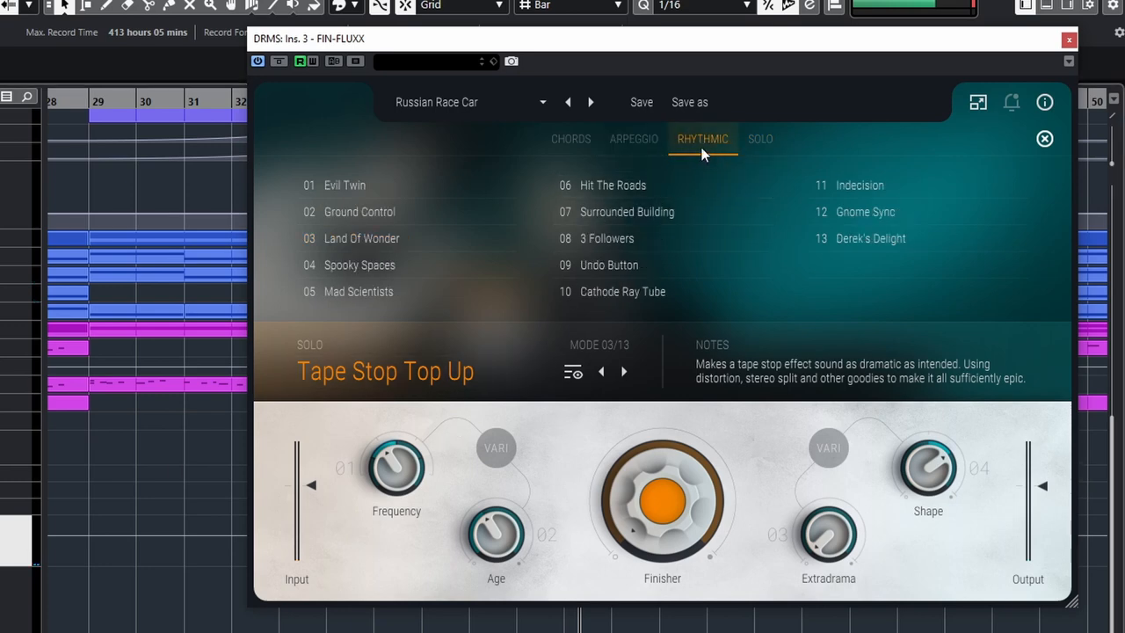
left_click(345, 185)
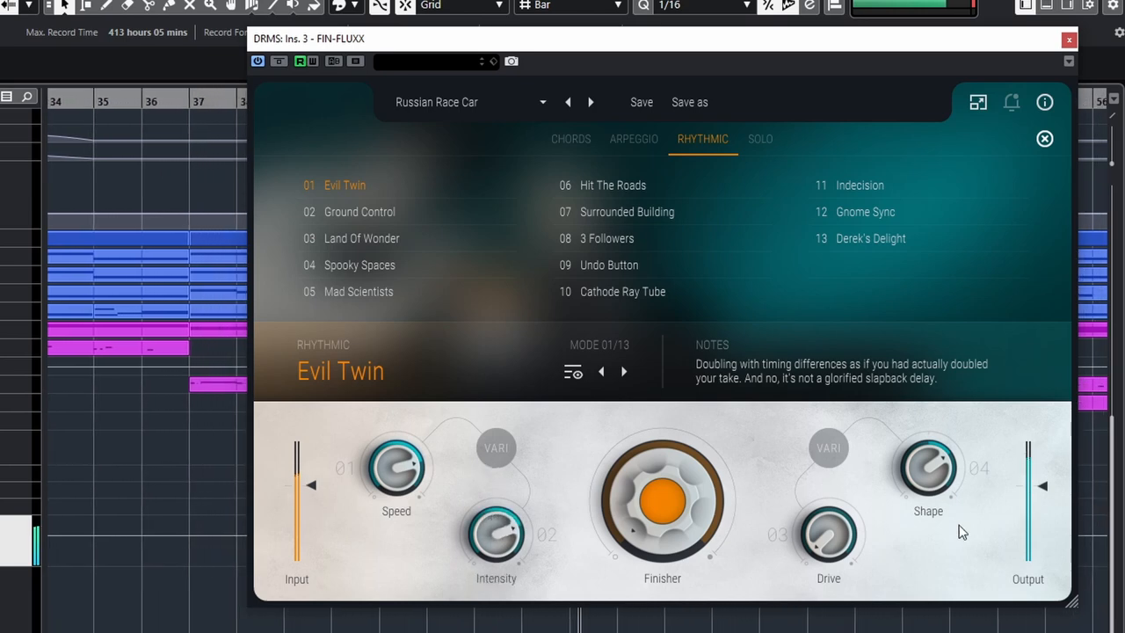
left_click_drag(661, 501, 661, 457)
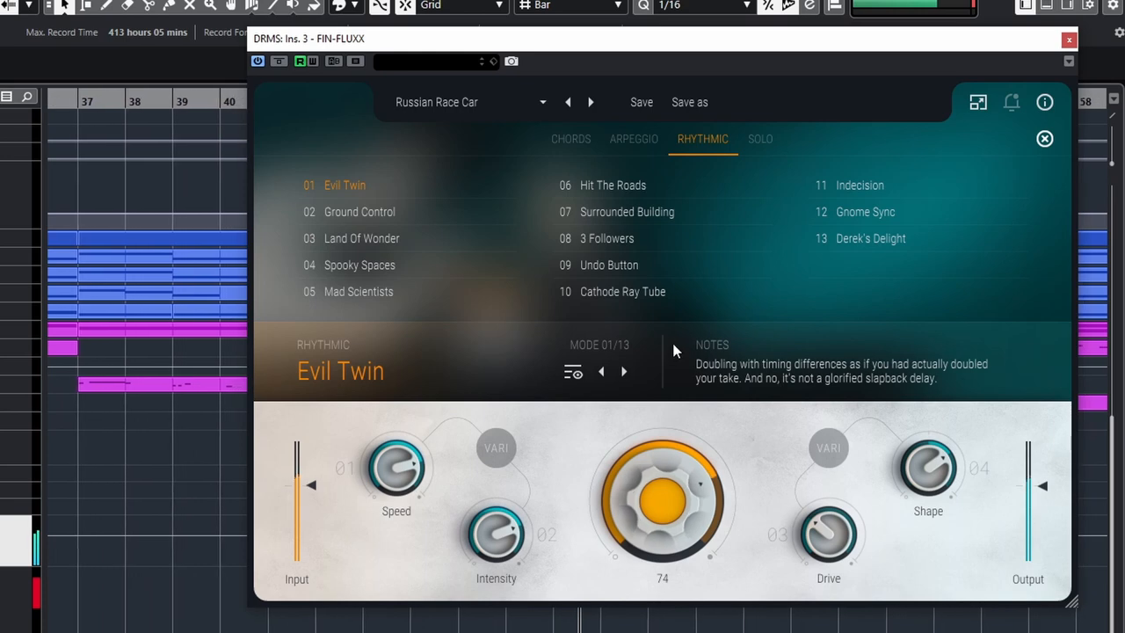
left_click_drag(661, 501, 630, 454)
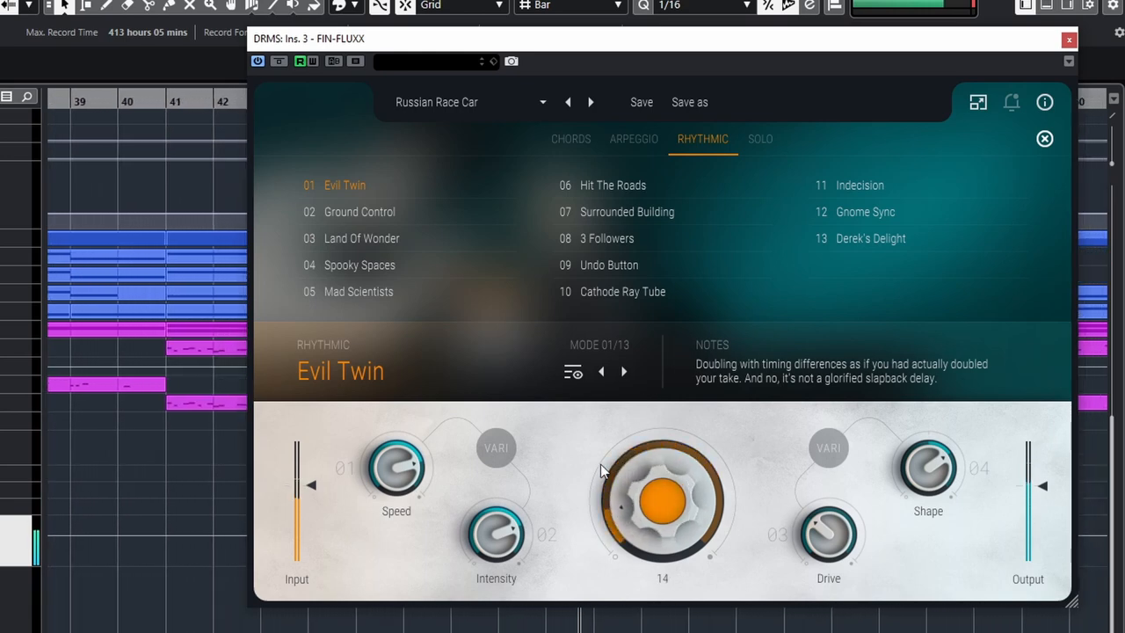
Try Ground Control at Finisher 58, then step on to the Land Of Wonder mode.
left_click(359, 211)
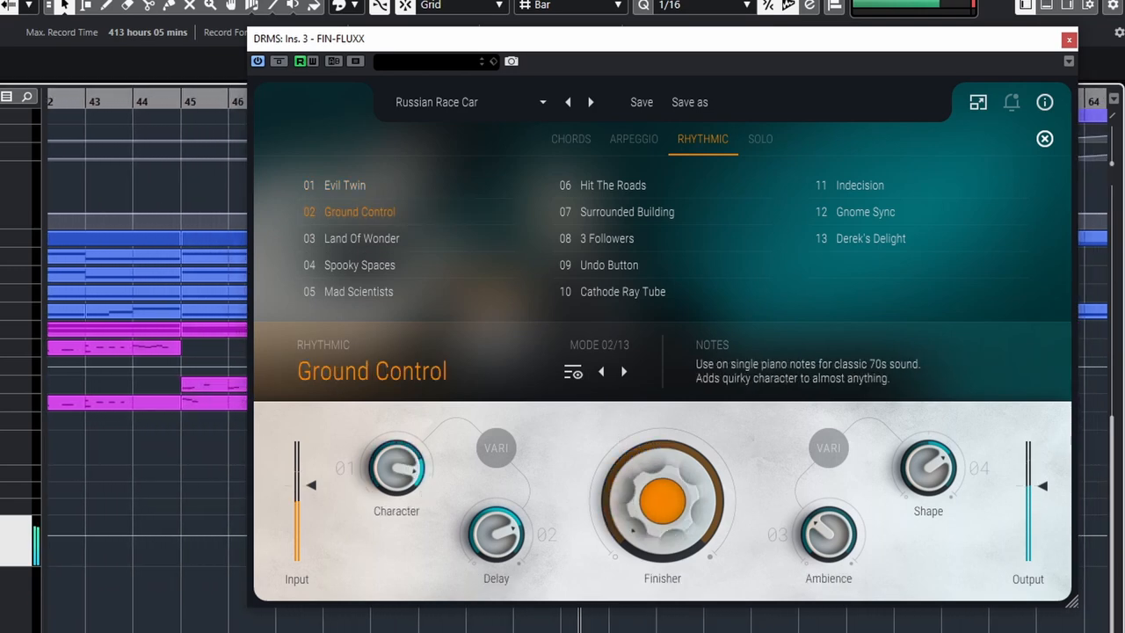
left_click_drag(661, 501, 682, 457)
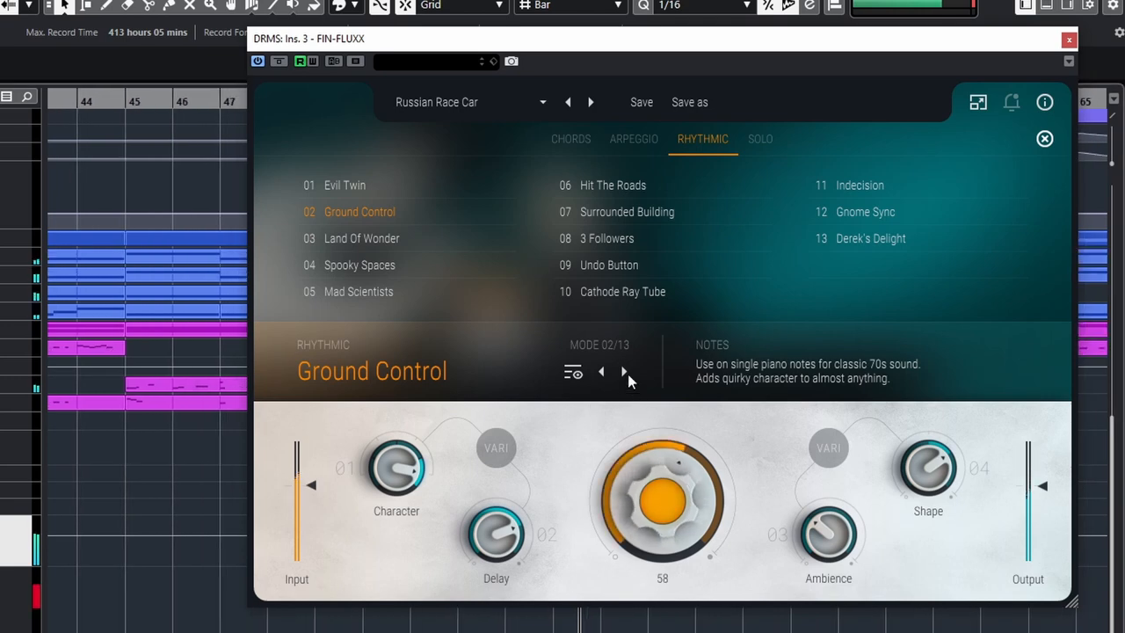
left_click(626, 371)
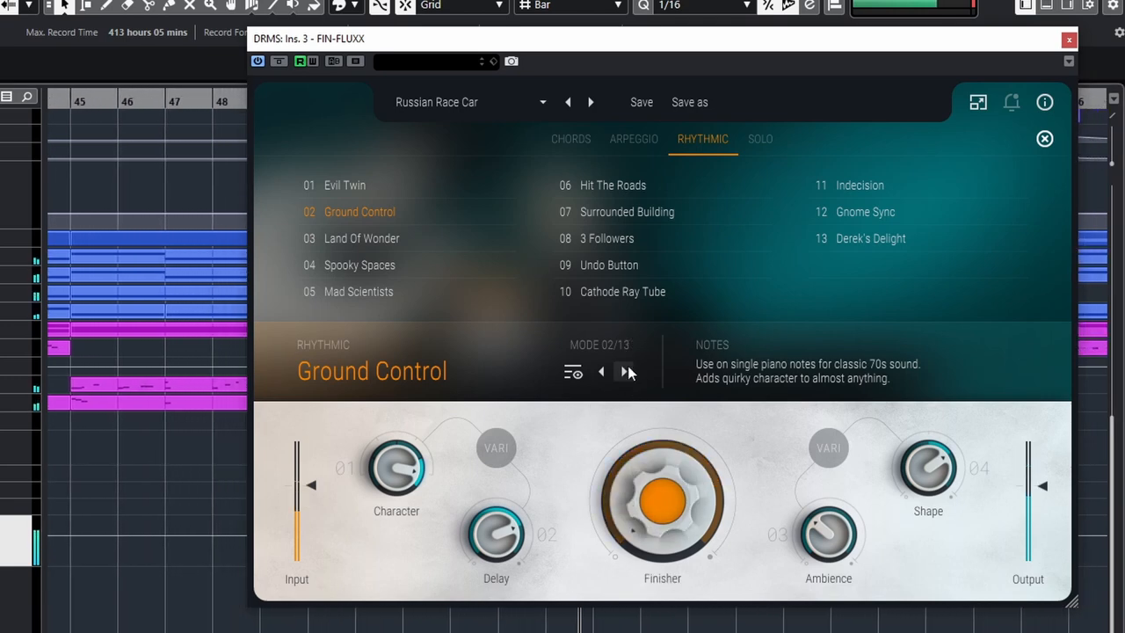
left_click(624, 371)
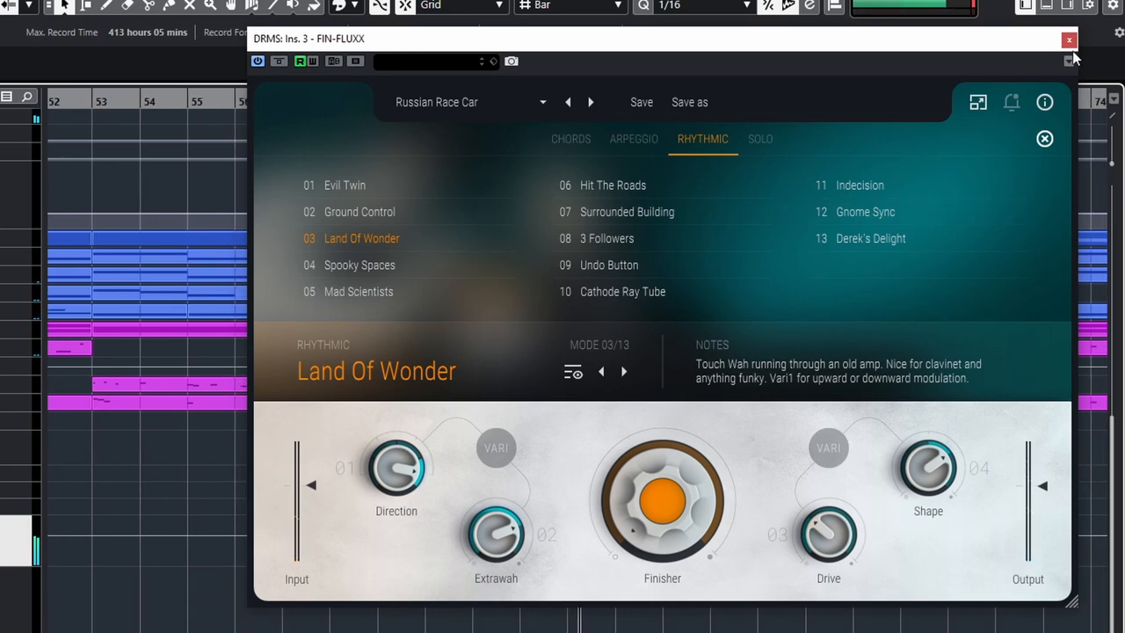
Advance the drums instance from Land Of Wonder to the Spooky Spaces rhythmic mode.
left_click(1068, 39)
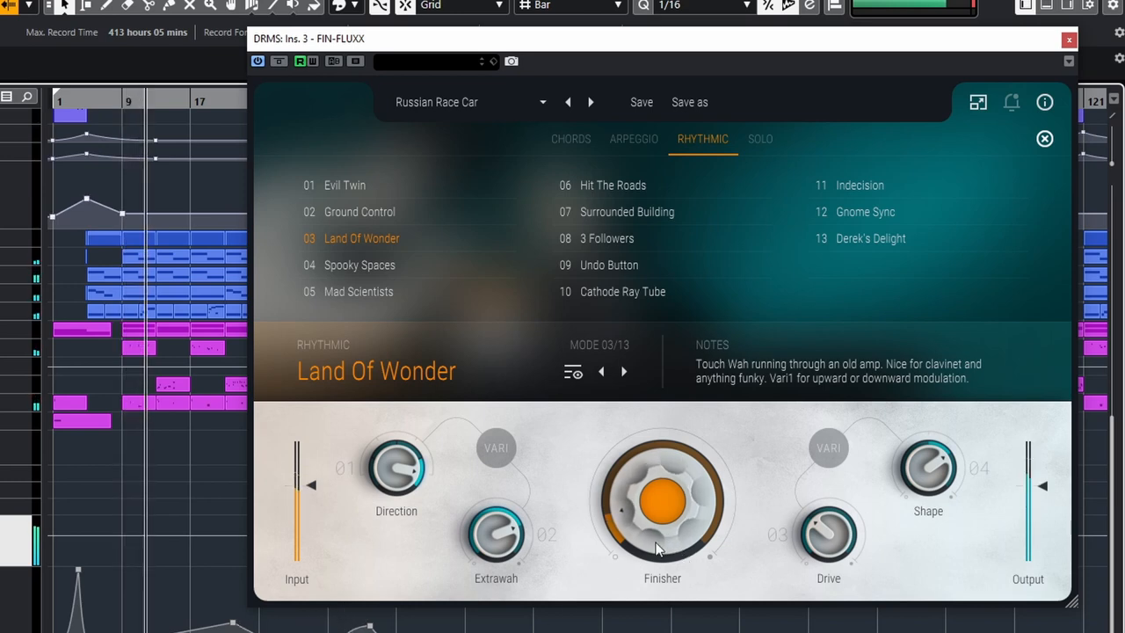
left_click(624, 370)
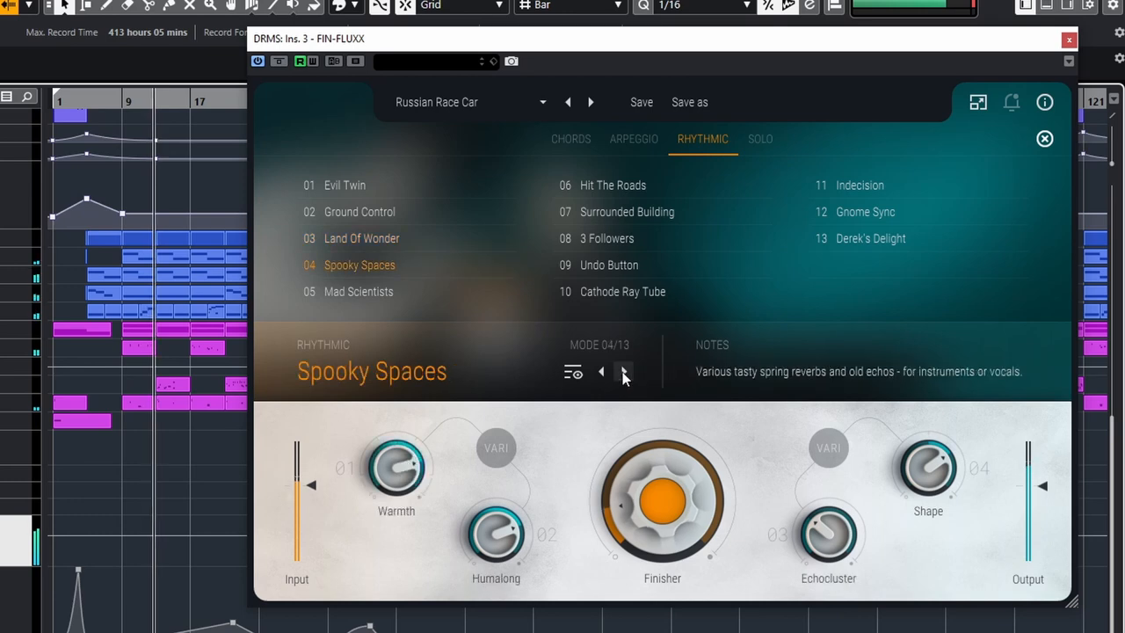